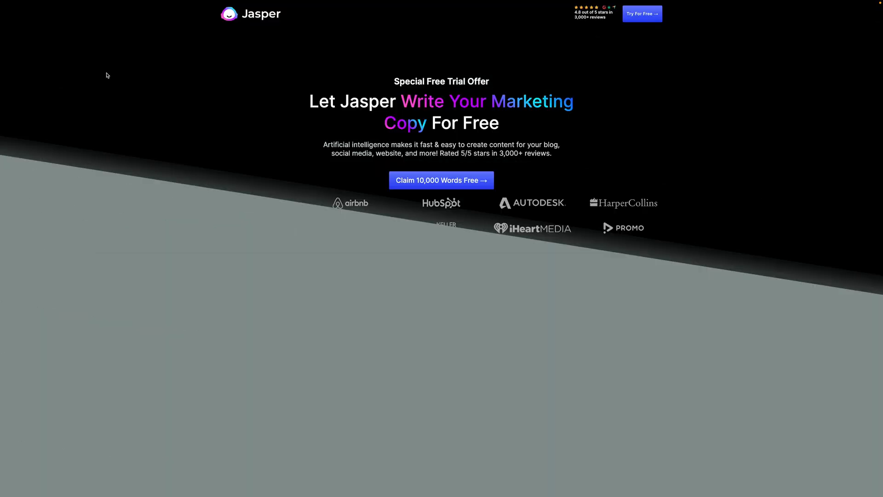
# - Scroll past Jasper's hero and overview video to the Boss Mode long-form content section
pyautogui.scroll(-3)
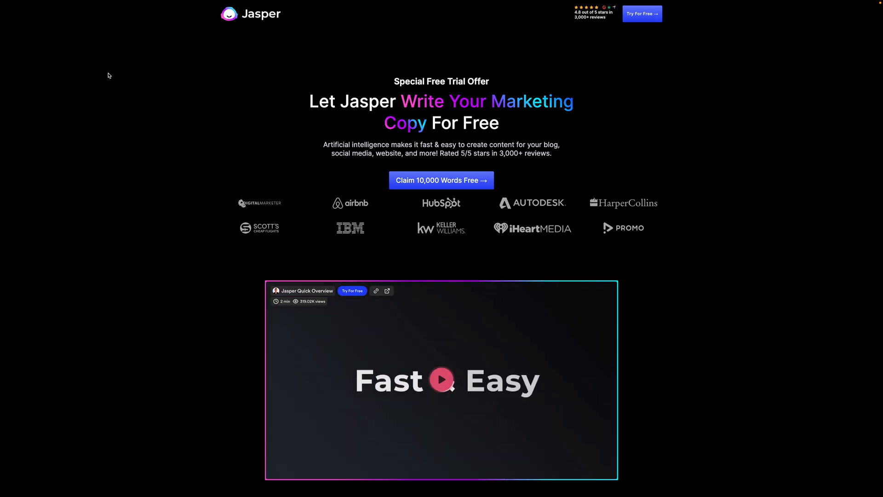
pyautogui.moveTo(693, 141)
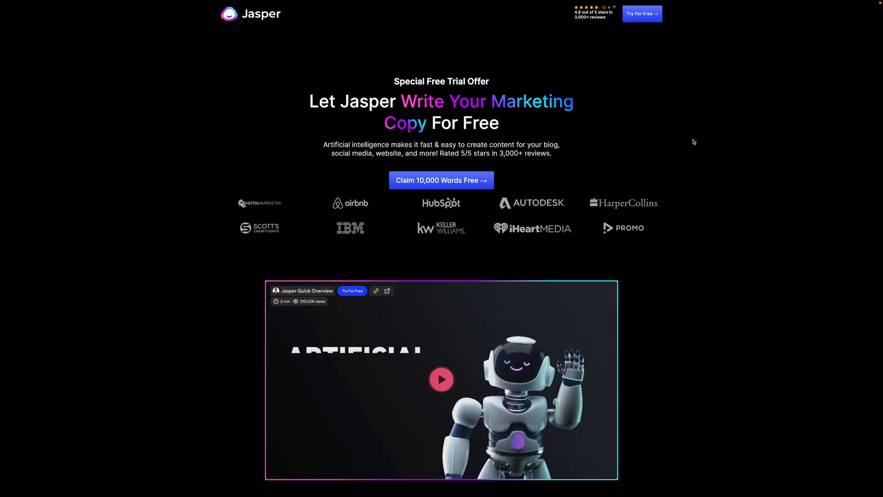
pyautogui.click(440, 379)
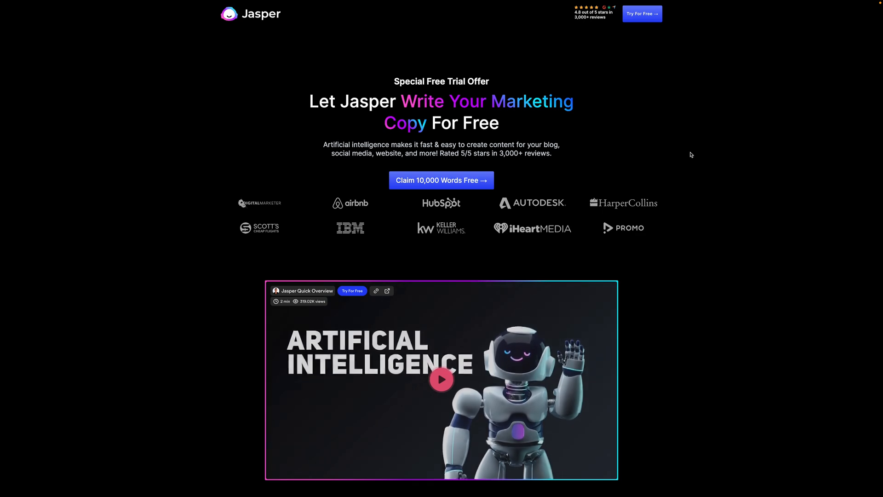
pyautogui.scroll(-3)
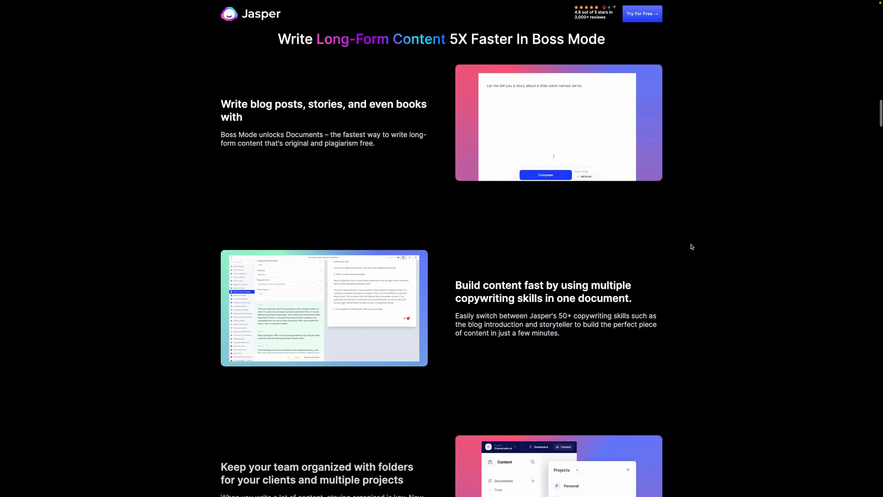
pyautogui.scroll(-3)
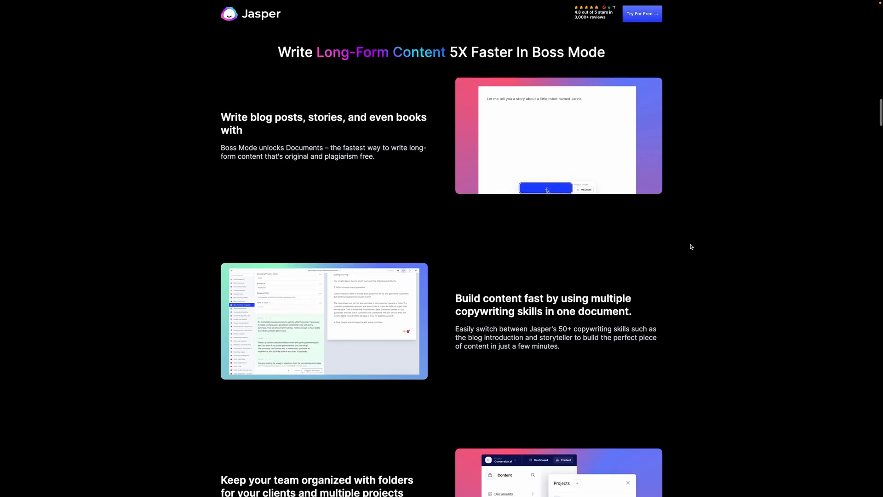
pyautogui.scroll(3)
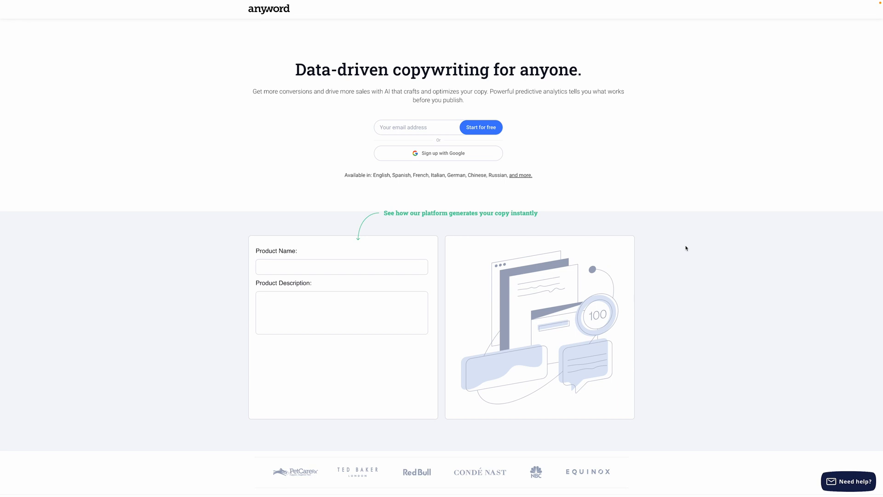
# - Browse Anyword's reviews, then return to the 'Generate effective copy' checklist of copy types
pyautogui.scroll(-3)
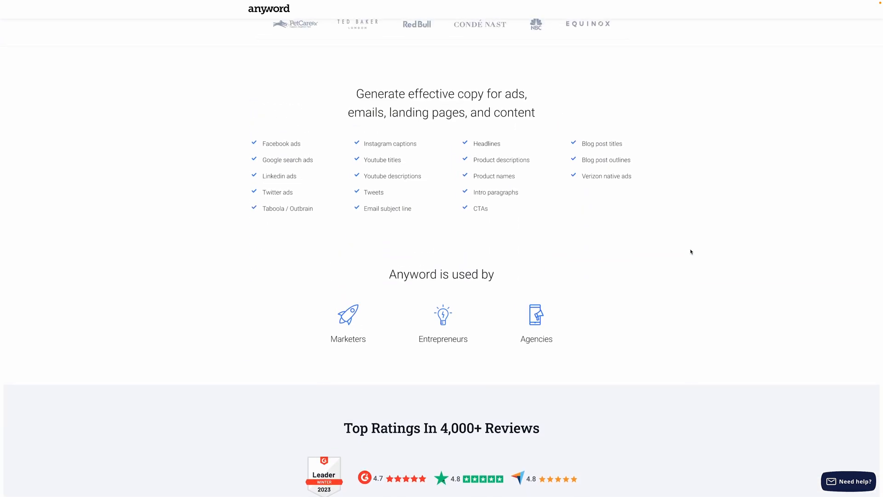
pyautogui.scroll(3)
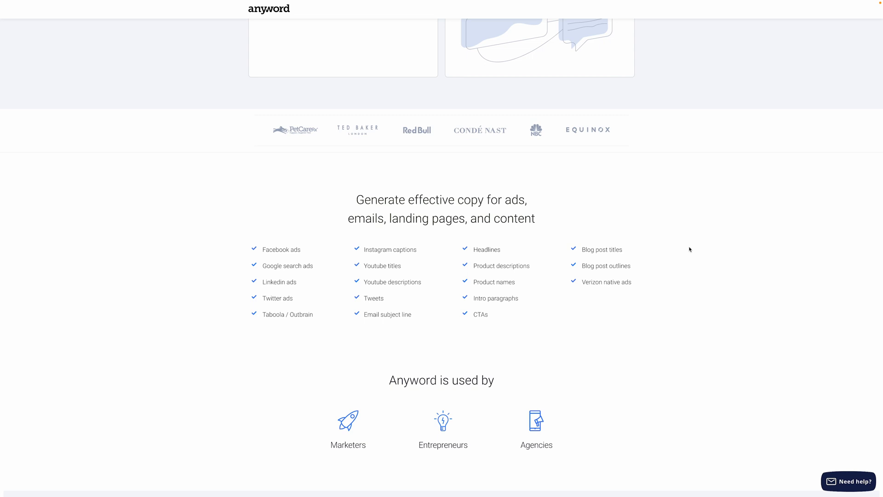
pyautogui.scroll(-3)
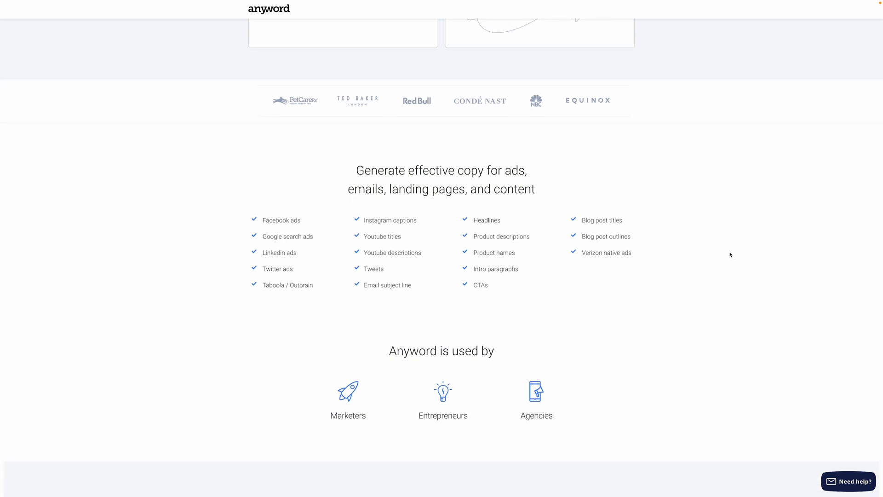
pyautogui.scroll(-3)
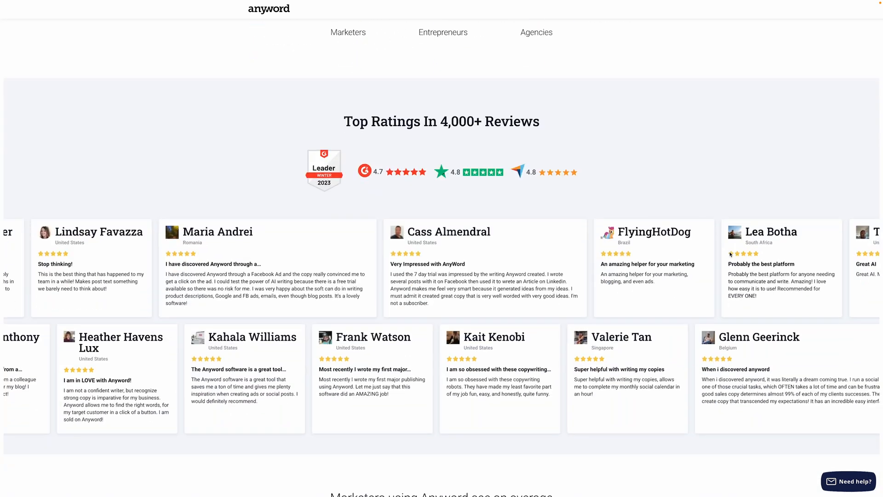
pyautogui.scroll(3)
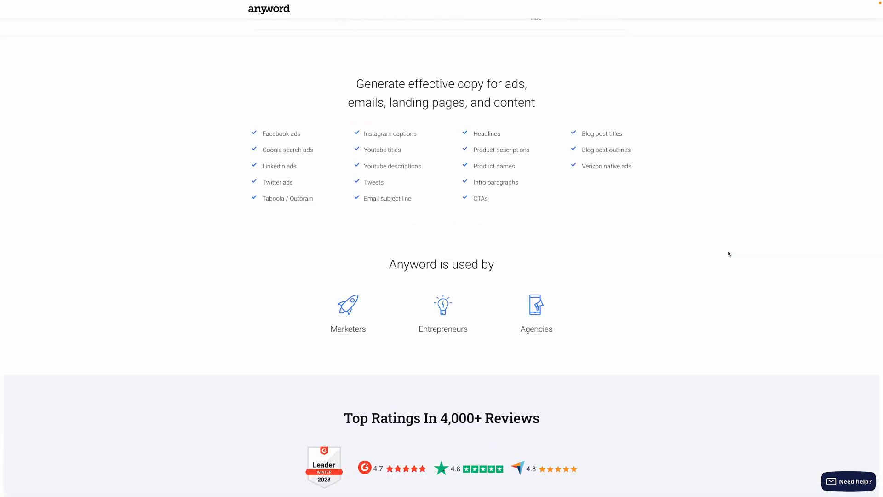
pyautogui.scroll(3)
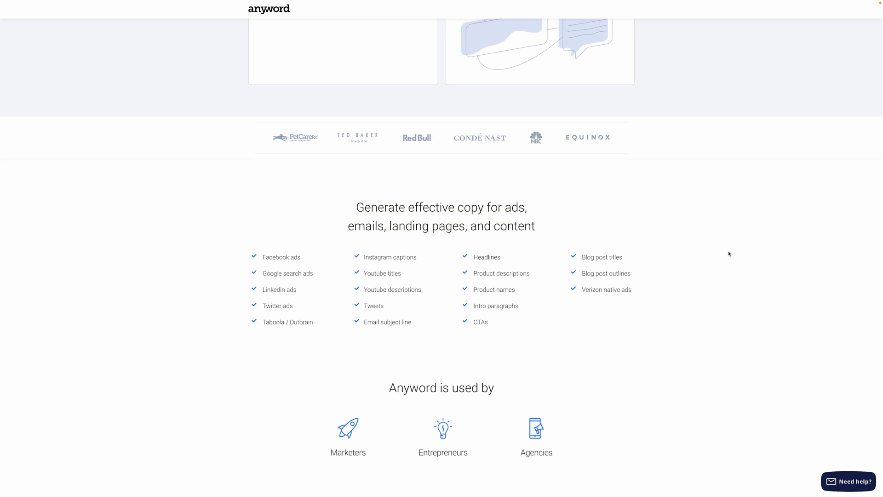
pyautogui.scroll(3)
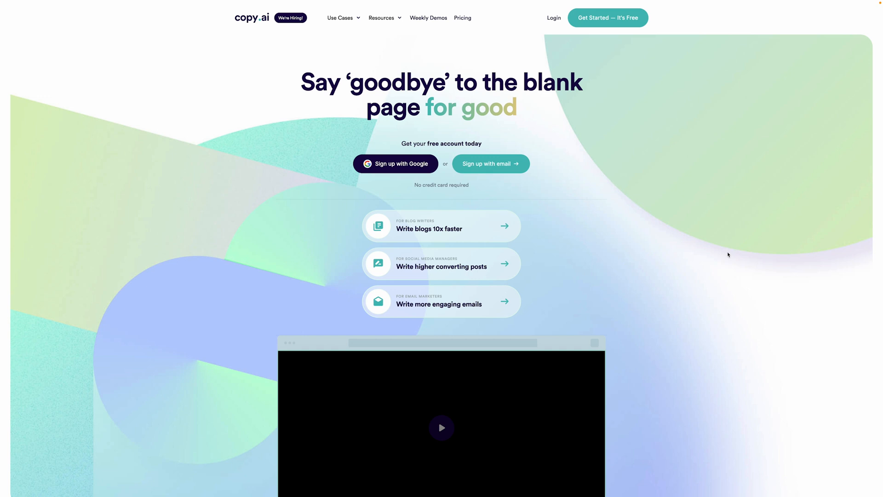
pyautogui.moveTo(736, 251)
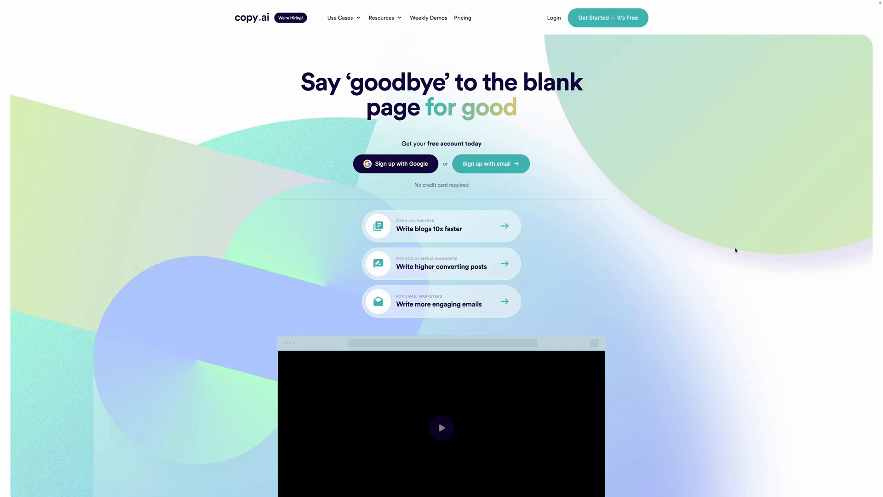
pyautogui.scroll(-3)
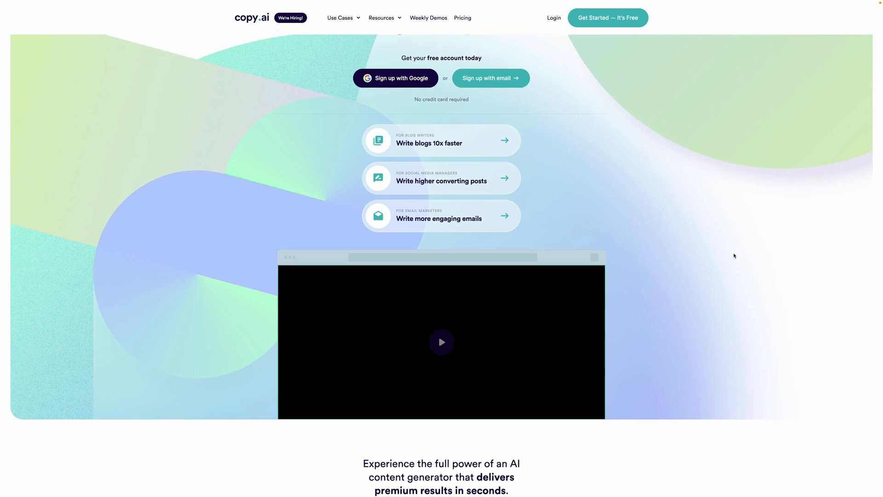
pyautogui.scroll(-3)
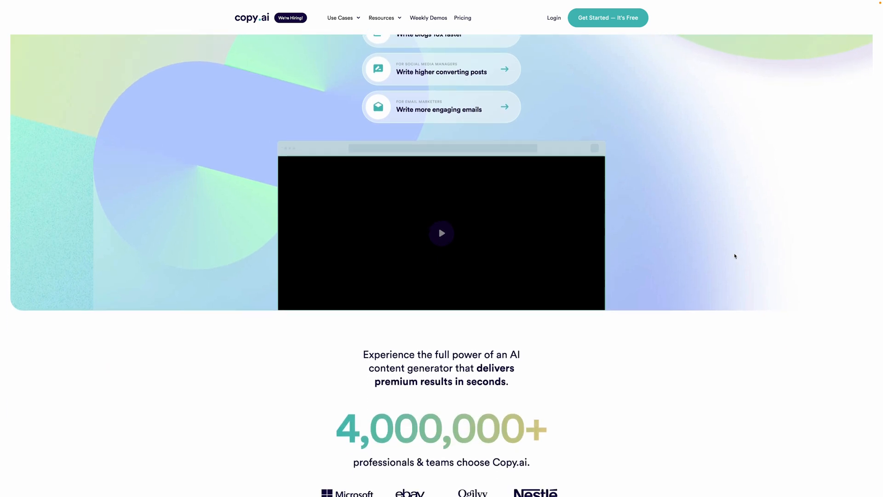
pyautogui.scroll(-3)
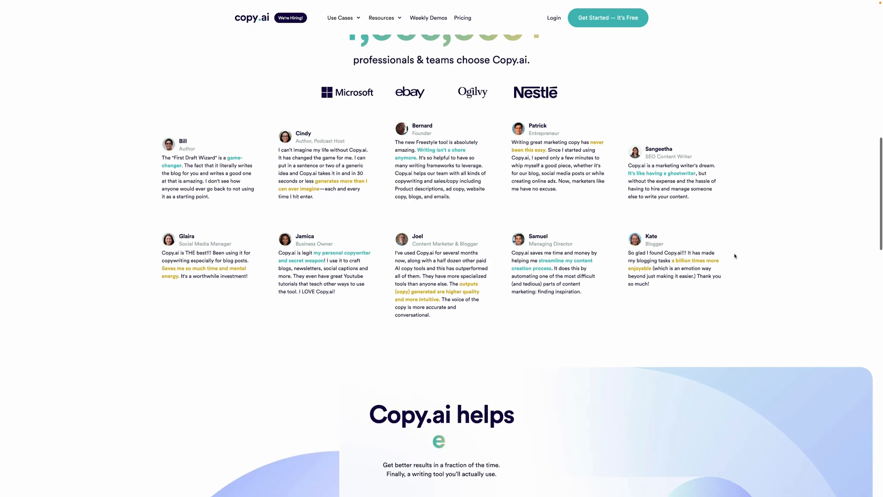
pyautogui.scroll(-3)
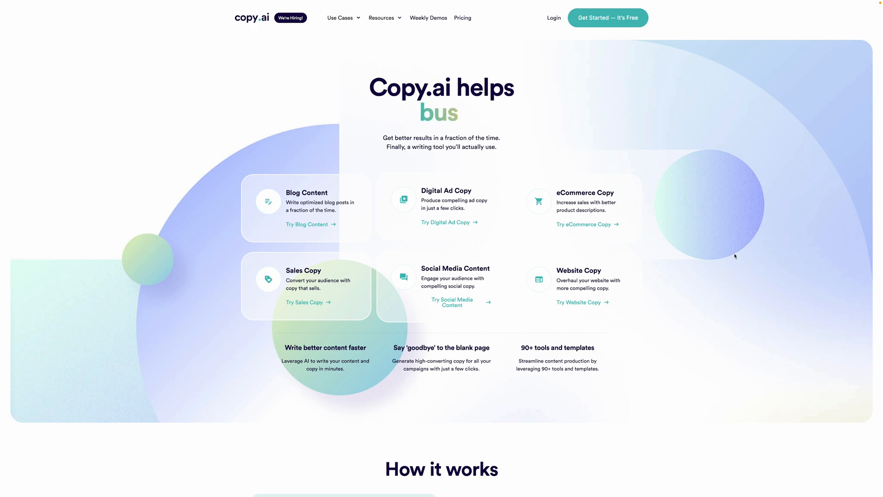
pyautogui.scroll(-3)
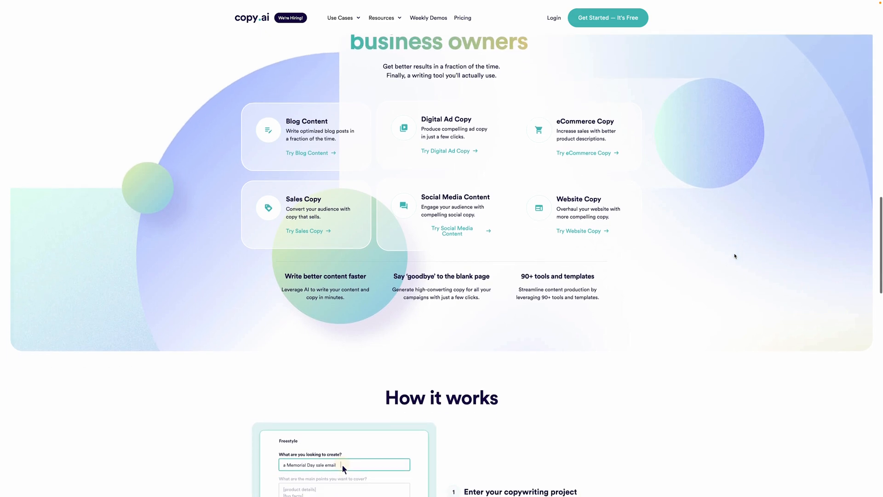
pyautogui.scroll(-3)
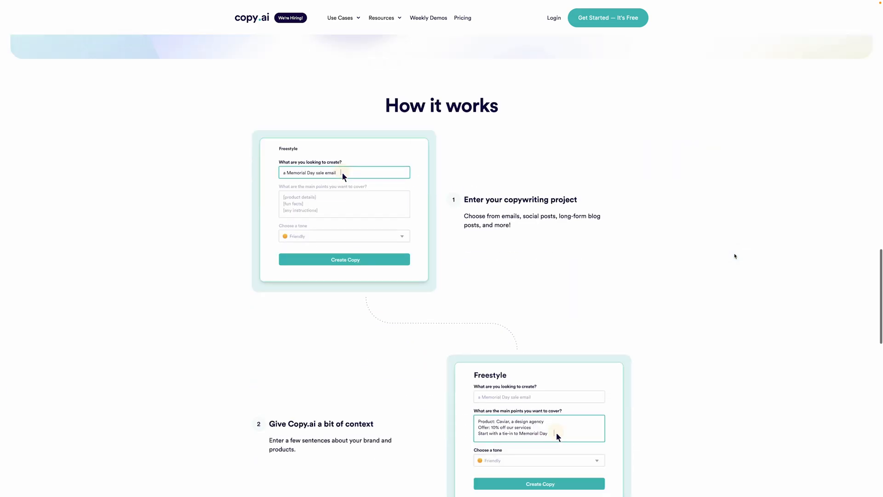
pyautogui.scroll(-3)
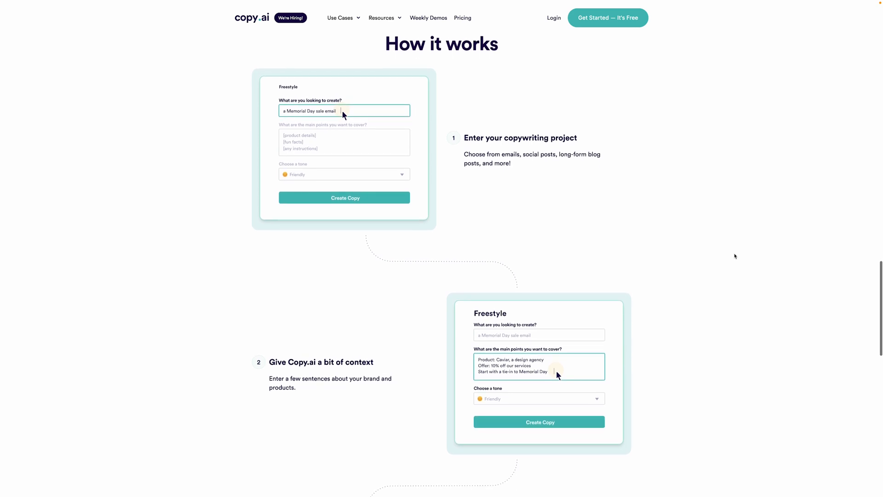
pyautogui.scroll(-3)
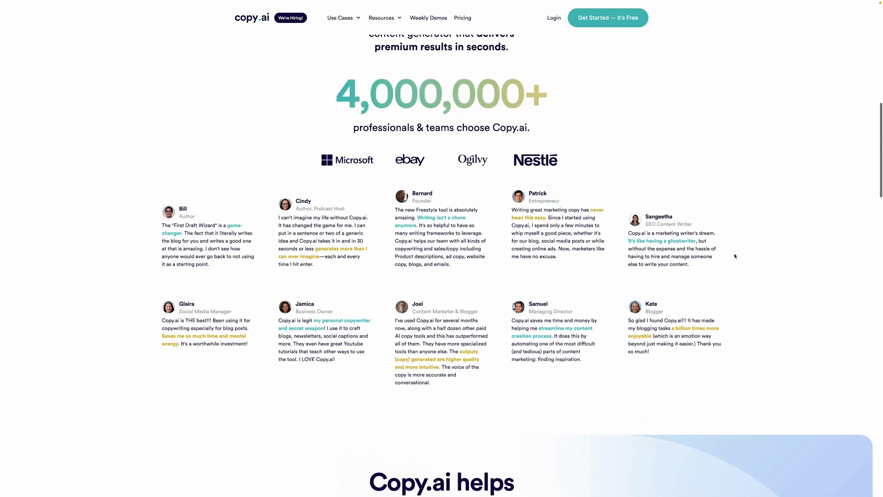
pyautogui.scroll(3)
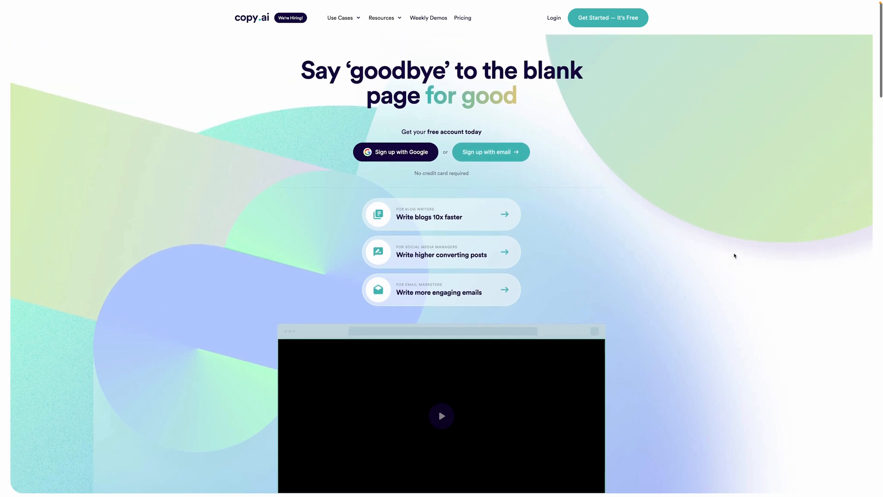
pyautogui.scroll(-3)
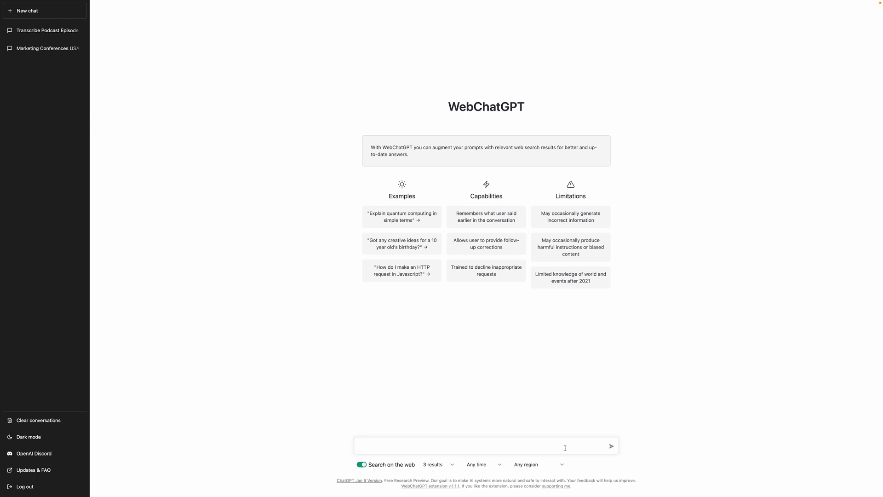
# - Enter the title 'Top AI Tools for Small Businesses in 2023?' into the ChatGPT message box
pyautogui.write('Top')
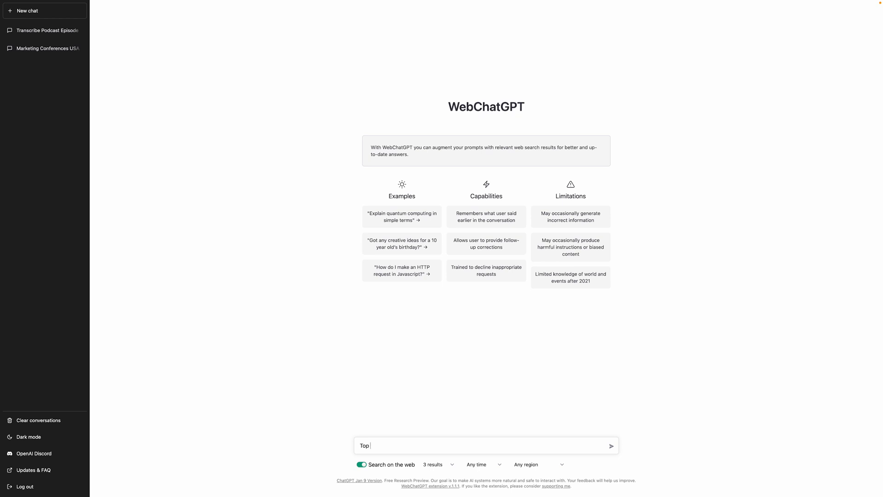
pyautogui.write('AI Tools fo')
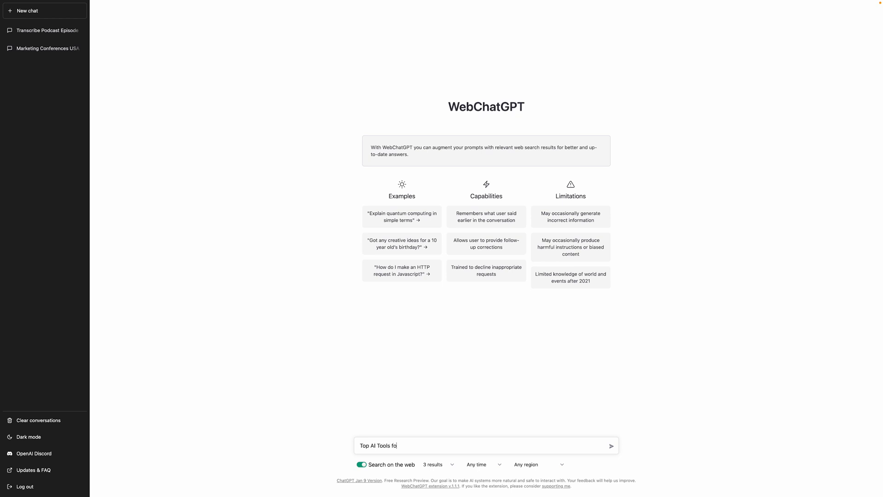
pyautogui.write('r Small Busines')
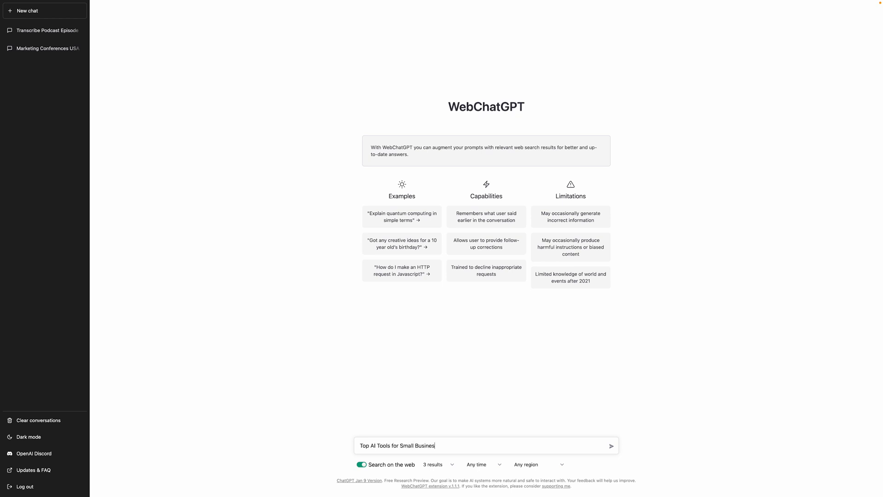
pyautogui.write('ses in 1')
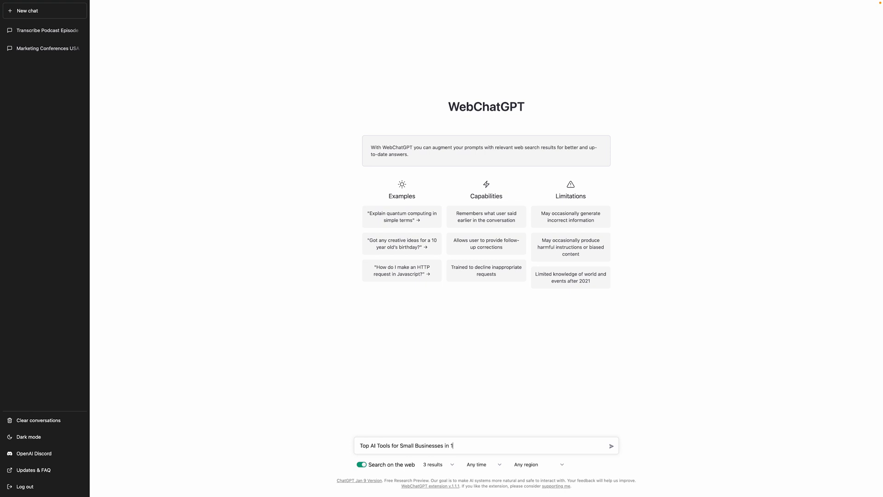
pyautogui.write('023?')
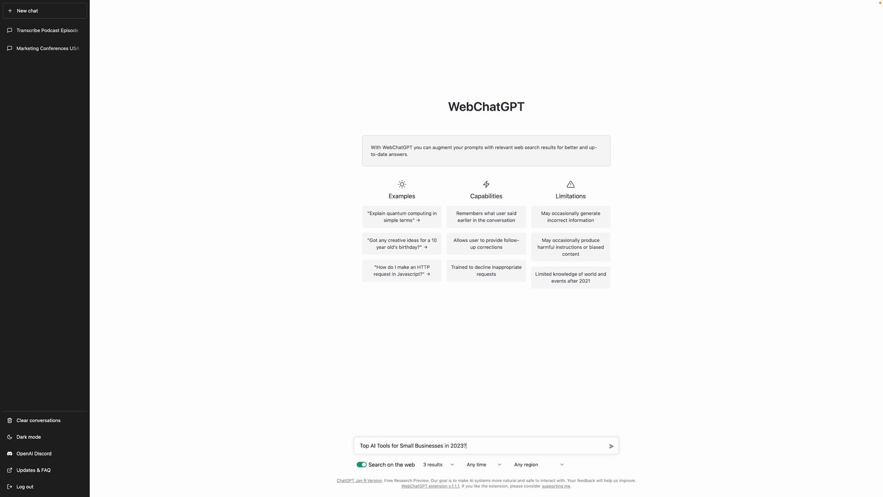
# - Add the request 'Generate 20 variations for YouTube of the title written above.'
pyautogui.write('Generate')
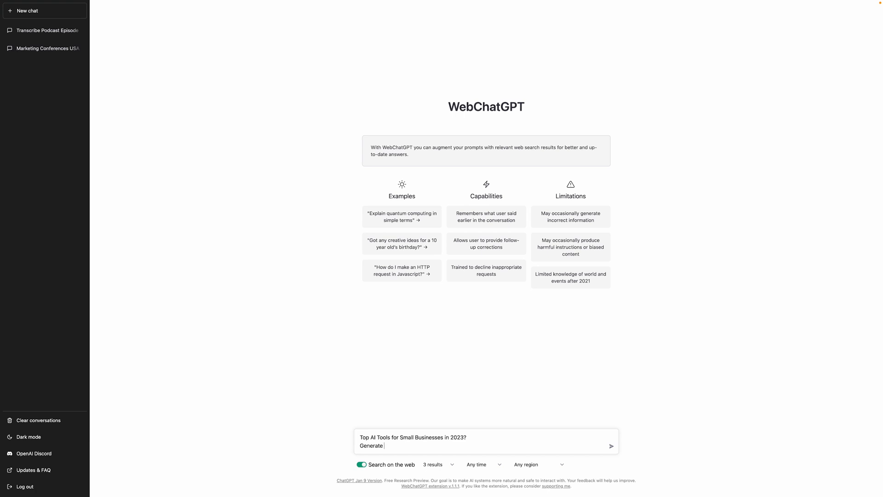
pyautogui.write('20 variations')
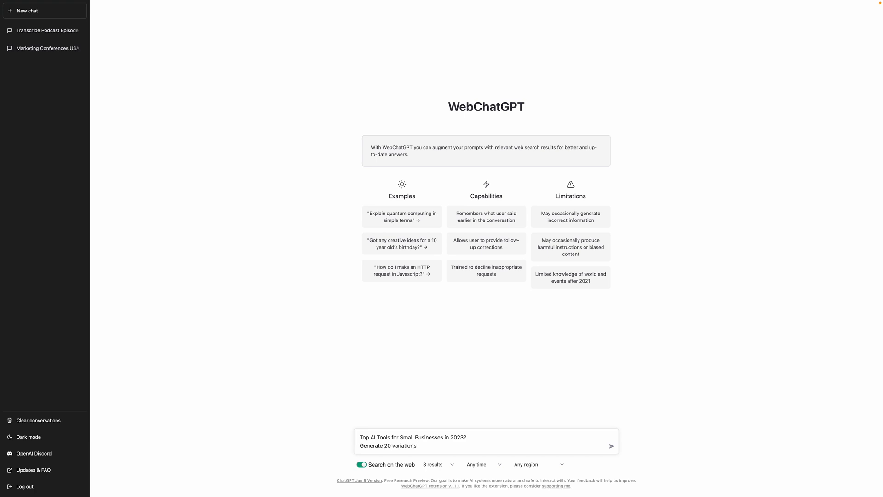
pyautogui.write('for YouTube')
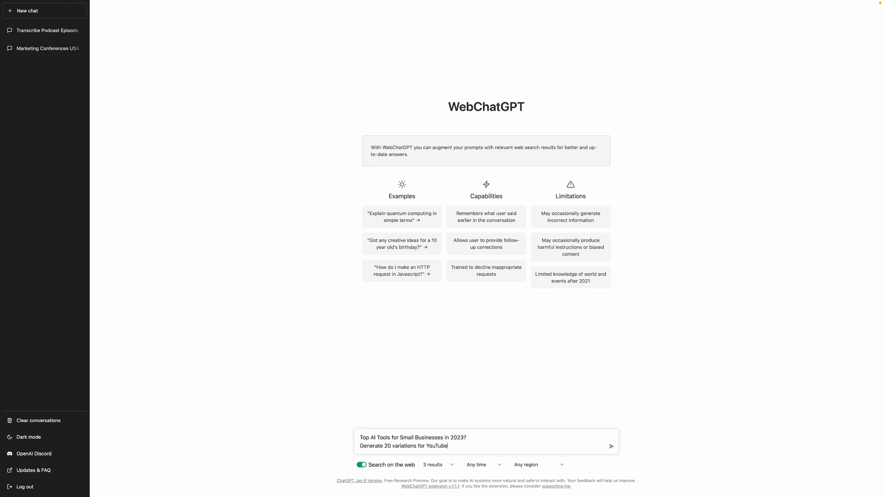
pyautogui.write('of the title w')
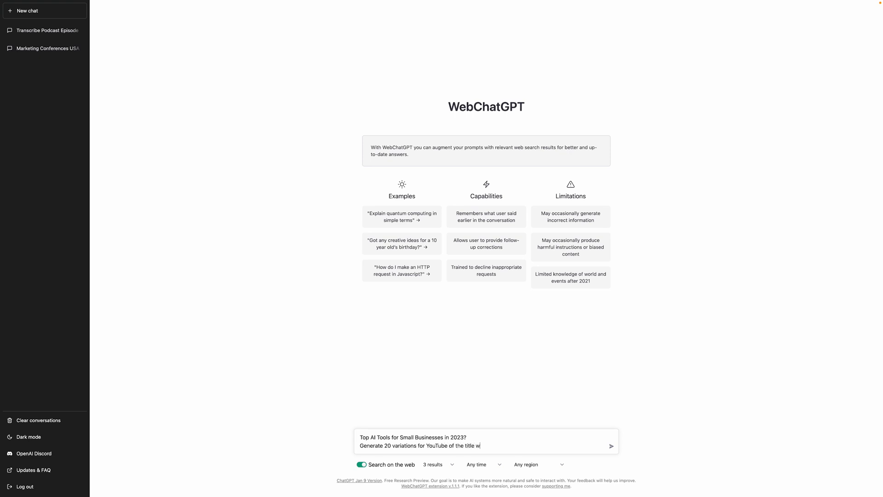
pyautogui.write('ritten adob')
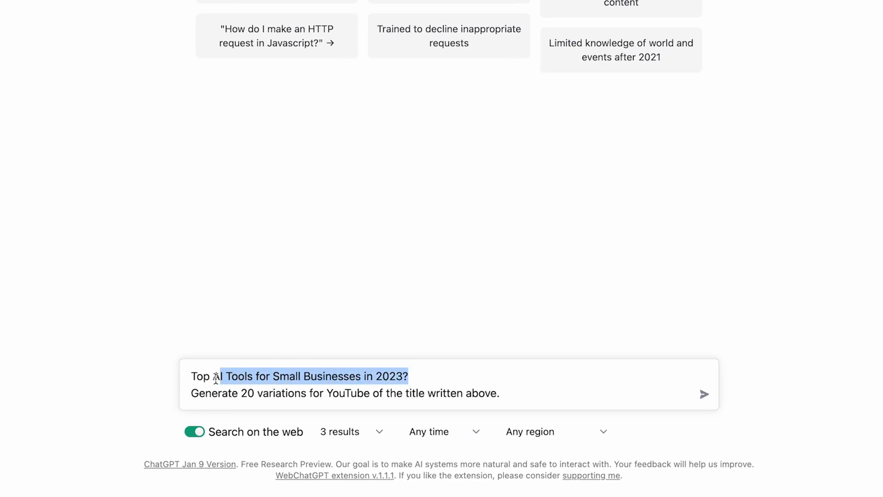
# - Send the prompt so ChatGPT generates the 20 YouTube title variations
pyautogui.click(704, 394)
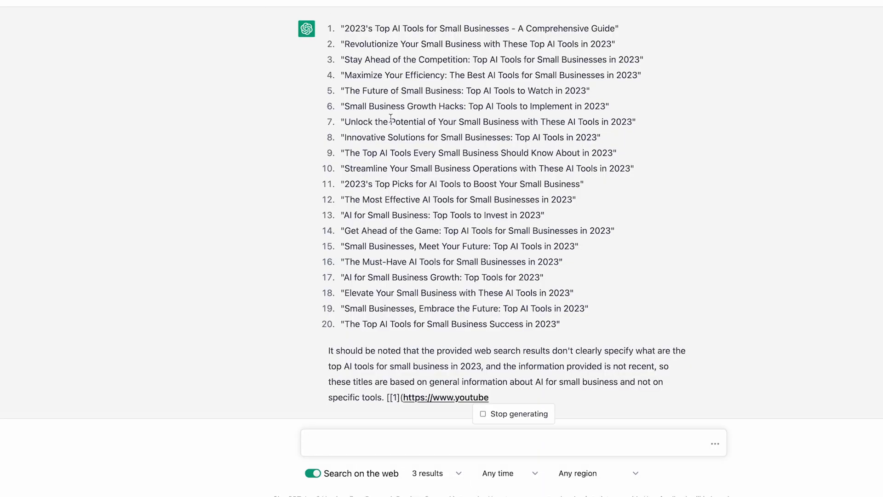
pyautogui.moveTo(725, 334)
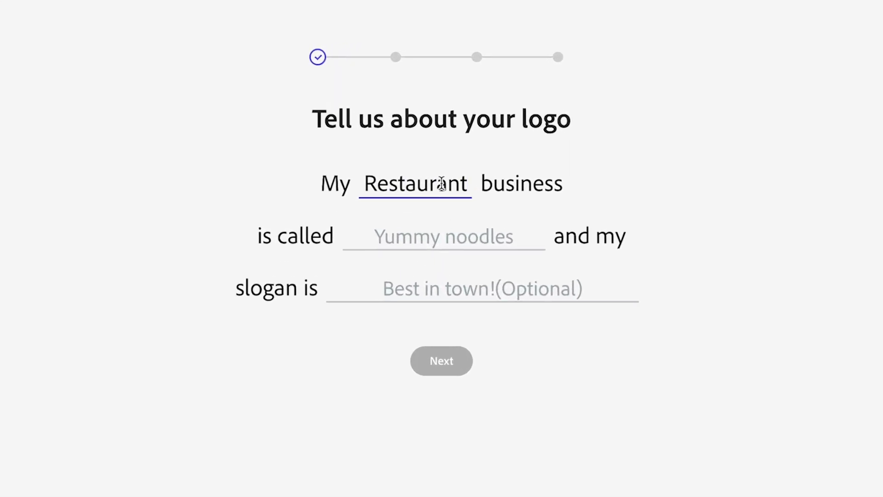
# - Name the Restaurant business 'Yummy noodles' and leave the slogan blank
pyautogui.click(443, 236)
pyautogui.write('Yummy')
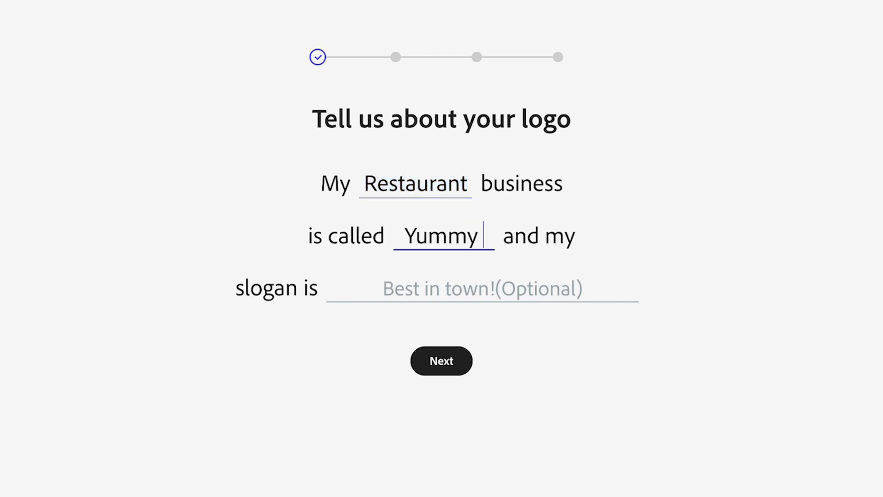
pyautogui.write('noodles')
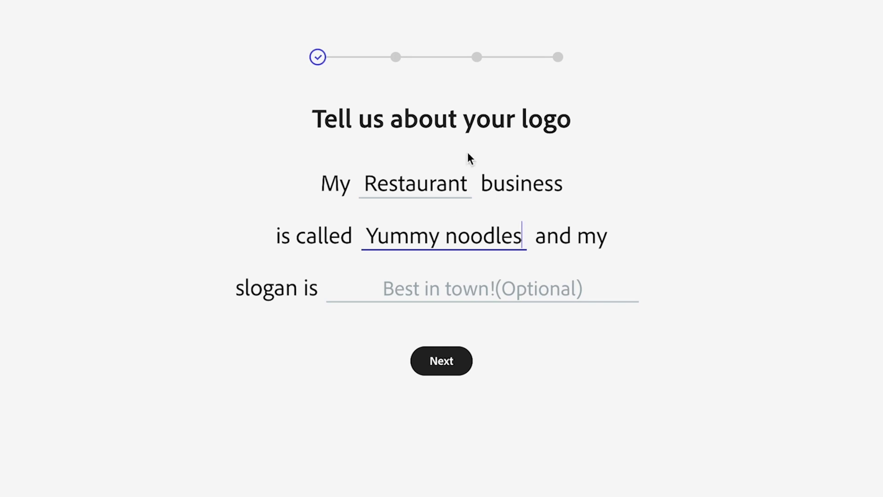
pyautogui.click(481, 287)
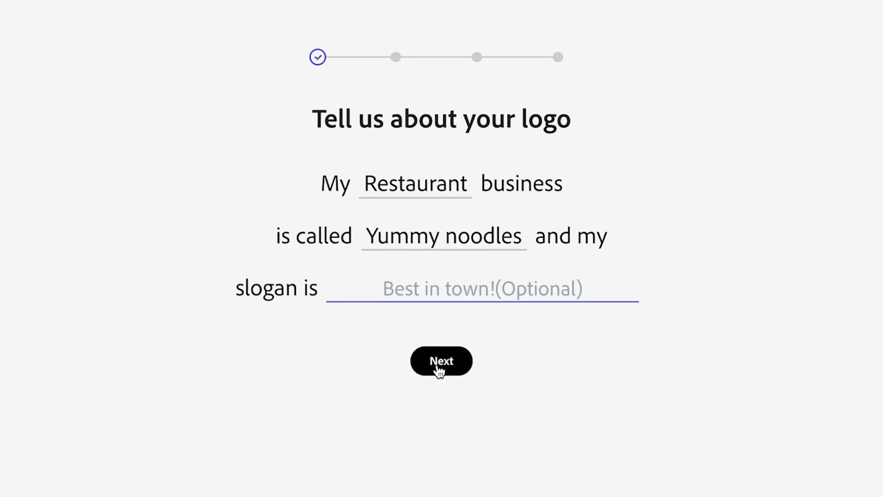
# - Choose the Modern logo style and search the free icons for 'noodles'
pyautogui.click(441, 361)
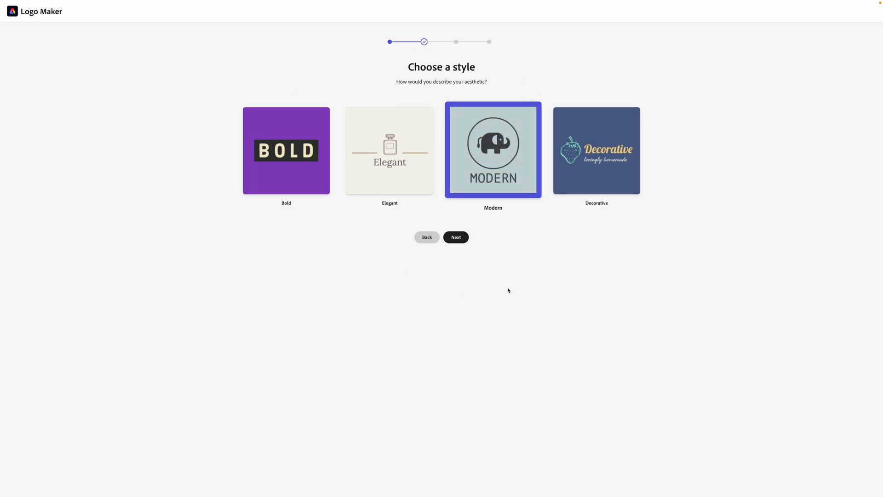
pyautogui.moveTo(463, 164)
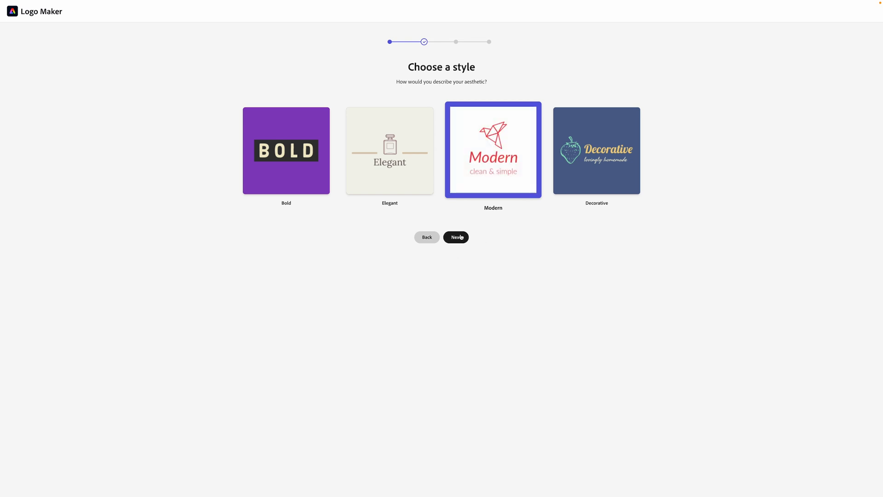
pyautogui.click(456, 236)
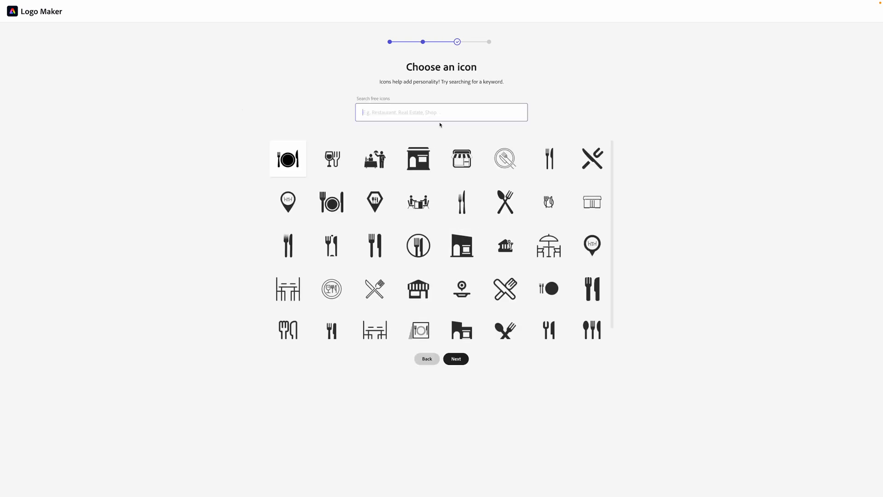
pyautogui.scroll(-3)
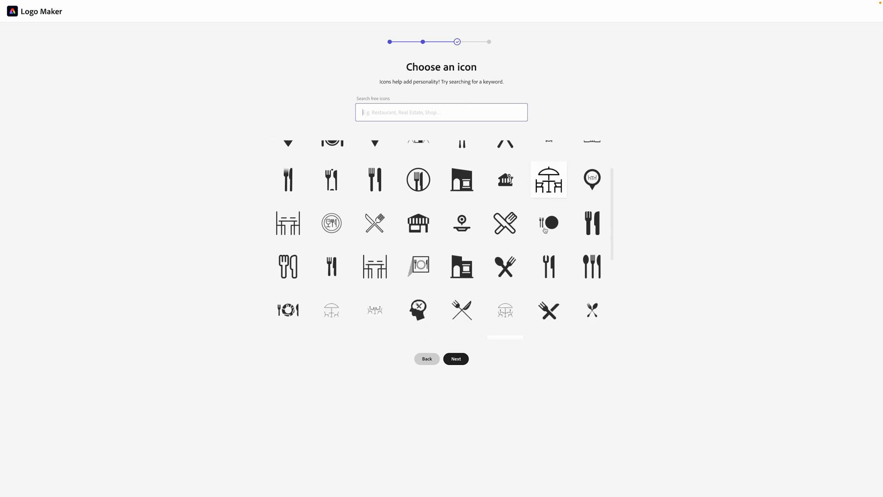
pyautogui.scroll(-3)
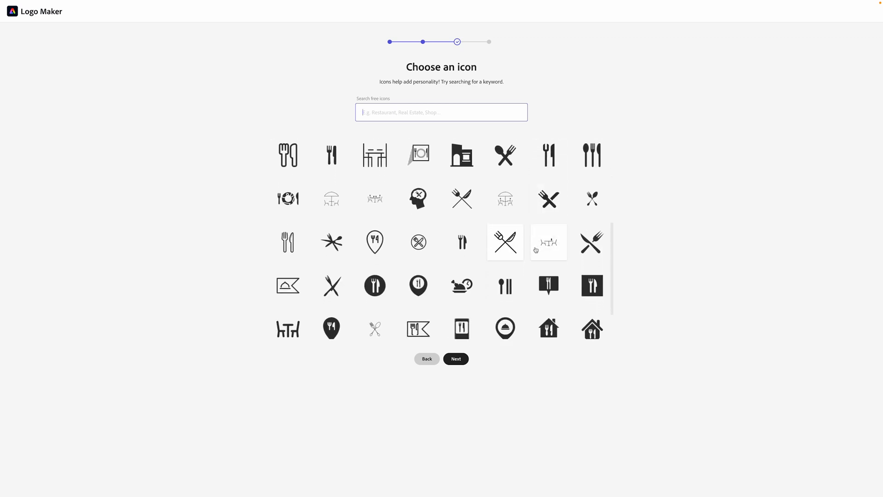
pyautogui.write('noo')
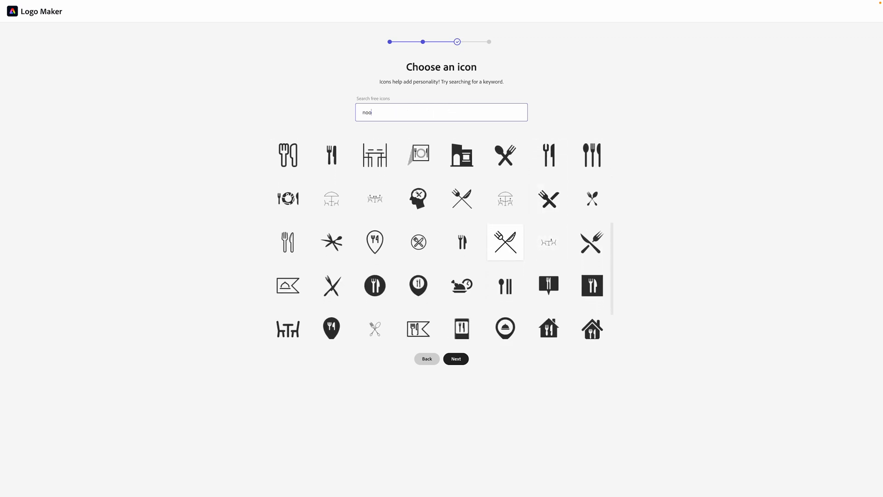
pyautogui.write('dles')
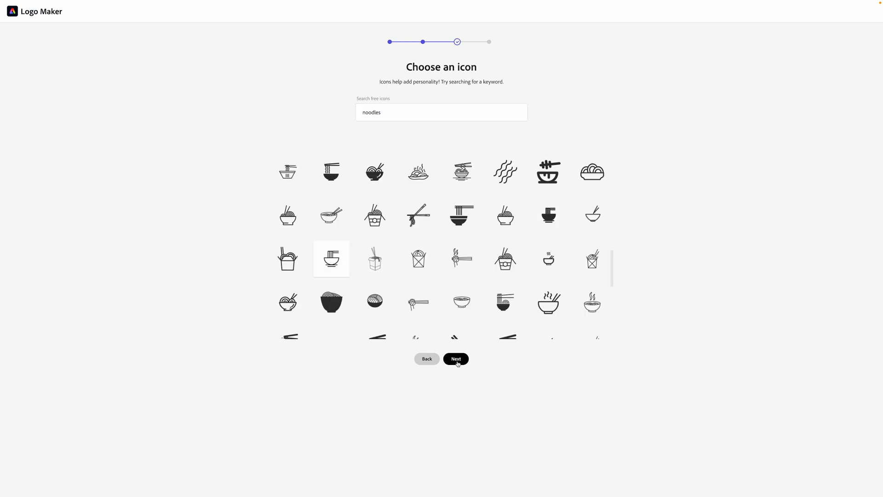
# - Generate the Yummy noodles logo options and browse the 'Check out your options!' grid
pyautogui.click(455, 358)
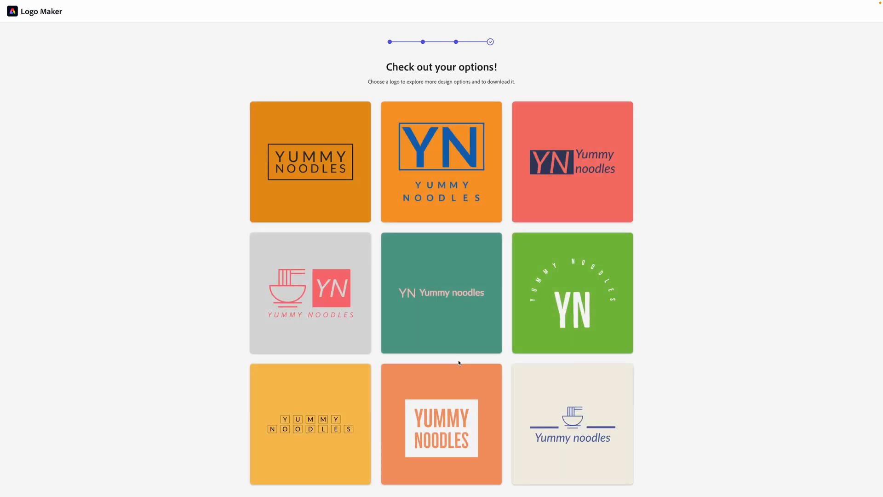
pyautogui.moveTo(683, 235)
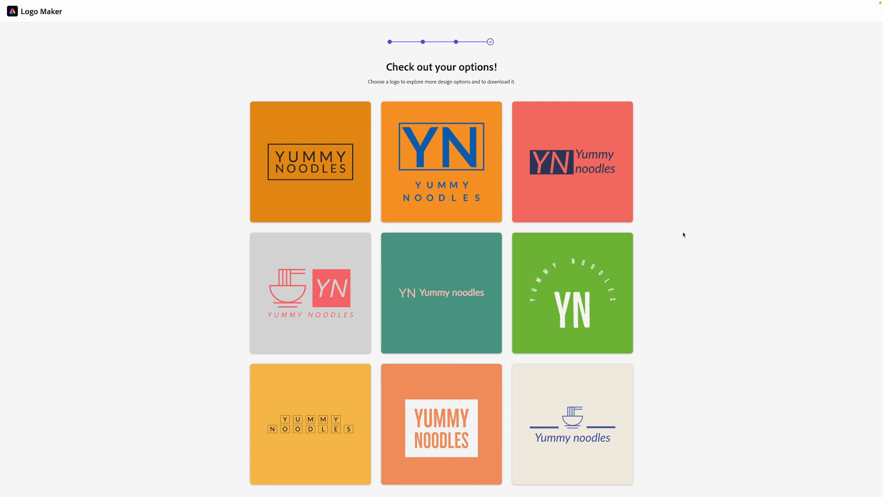
pyautogui.scroll(-3)
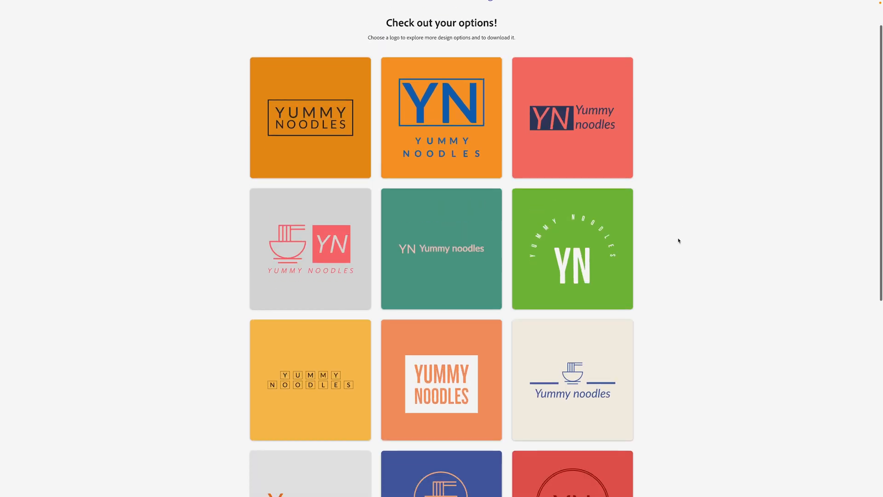
pyautogui.scroll(-3)
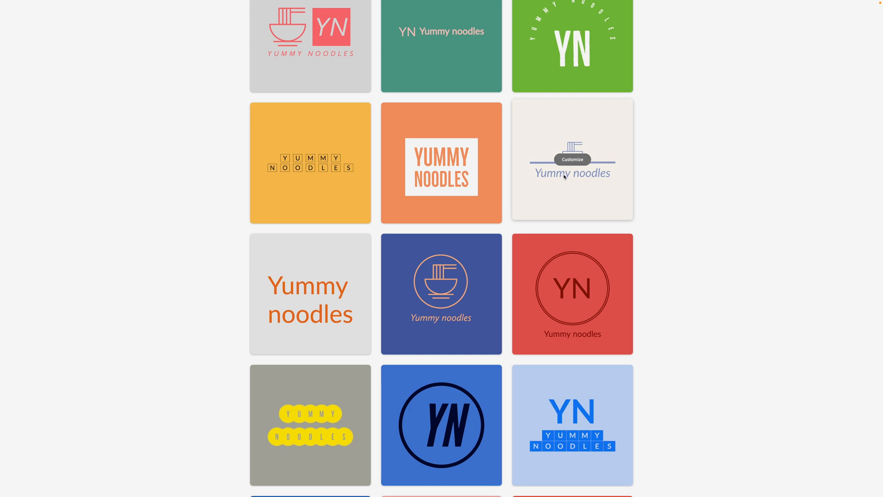
pyautogui.scroll(-3)
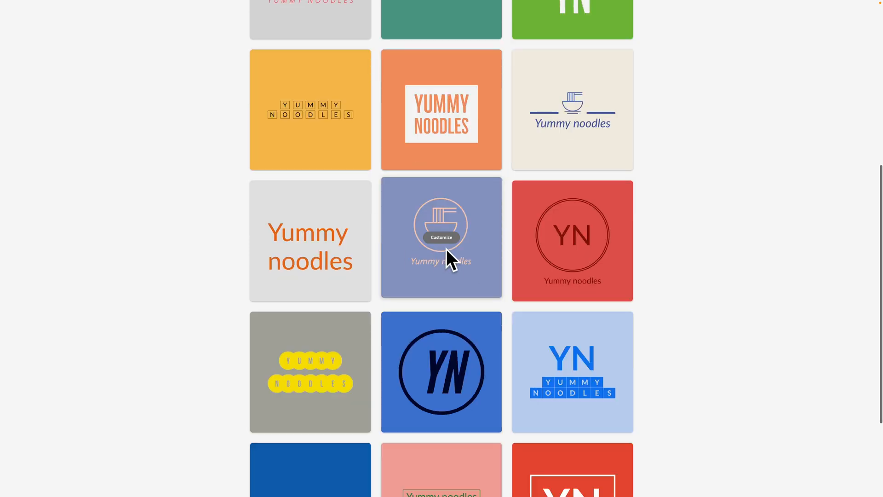
# - Pick the blue noodle-bowl logo and save it via Customize More
pyautogui.click(440, 238)
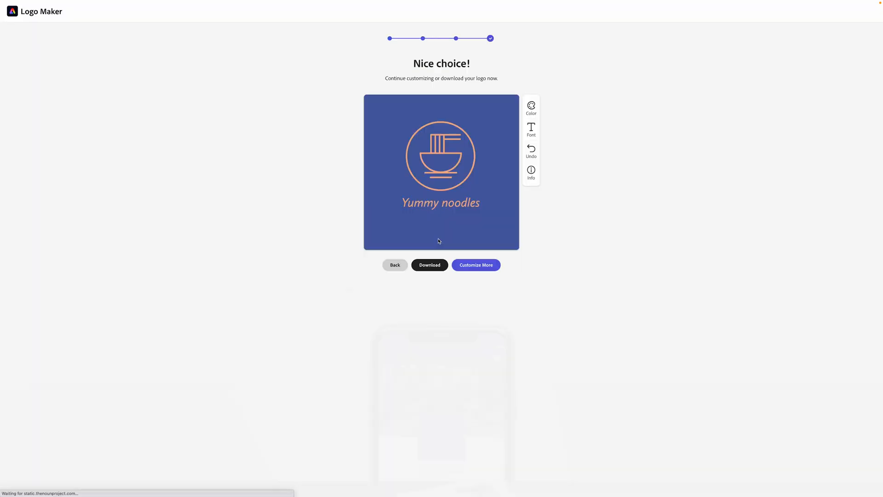
pyautogui.scroll(-3)
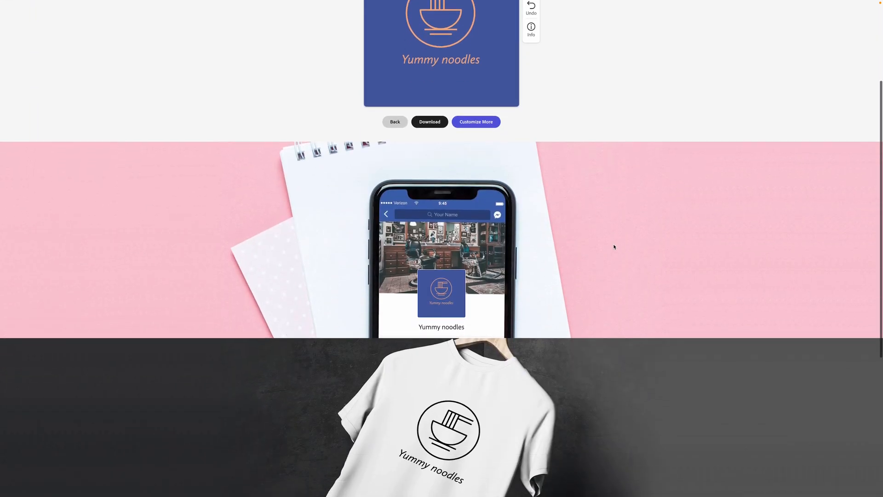
pyautogui.scroll(-3)
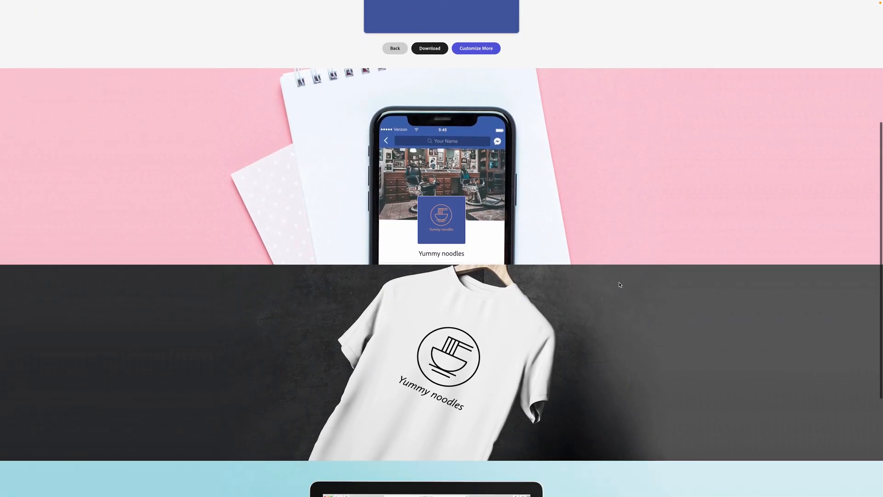
pyautogui.scroll(-3)
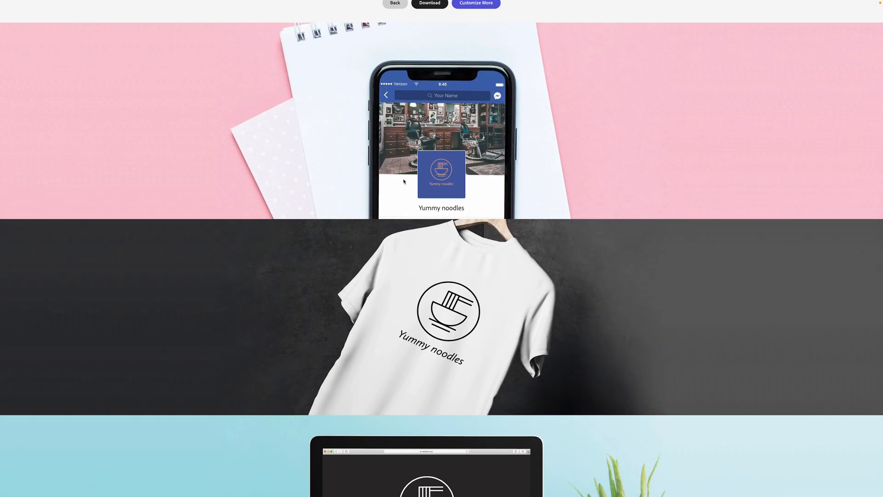
pyautogui.scroll(3)
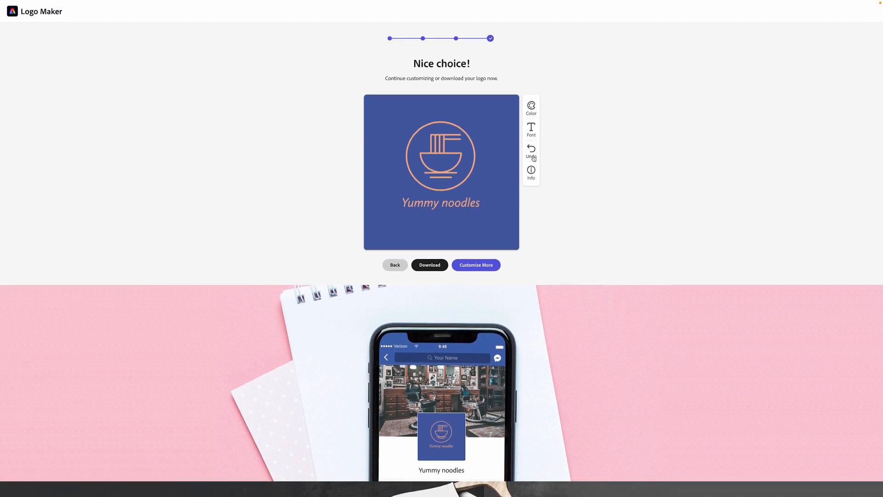
pyautogui.moveTo(476, 265)
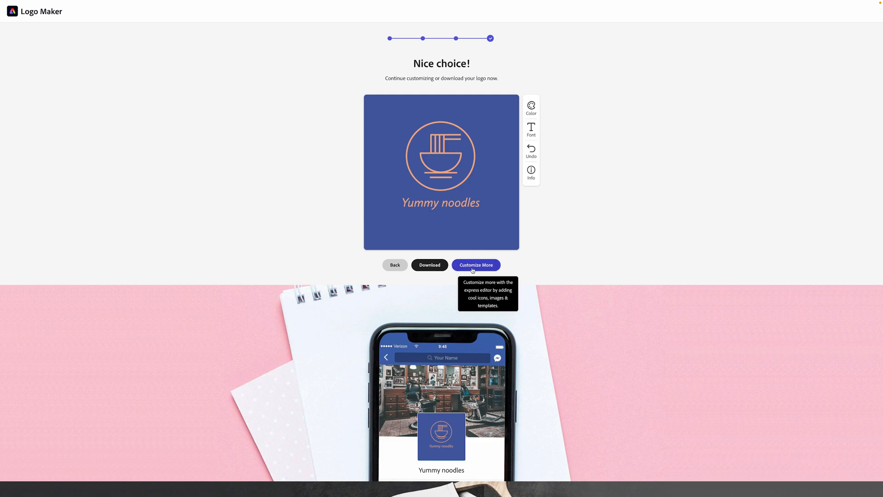
pyautogui.click(476, 265)
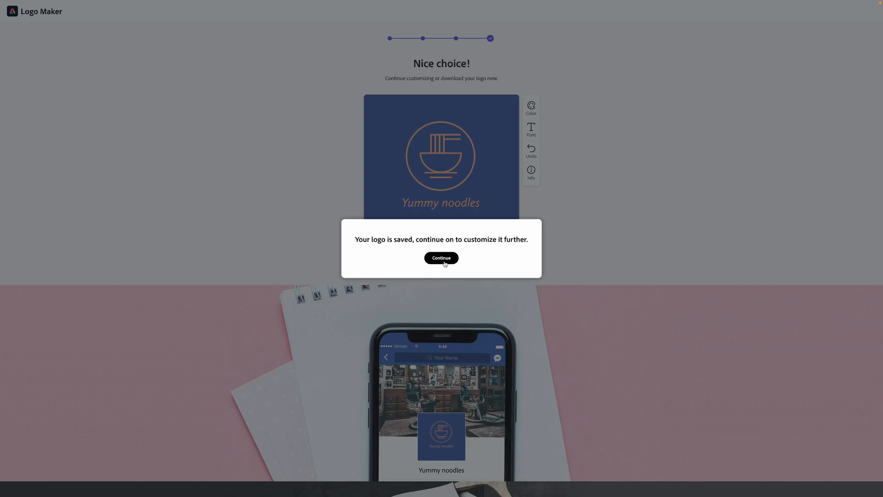
# - Continue into the Adobe Express editor and browse fonts for the logo text without changing it
pyautogui.click(441, 258)
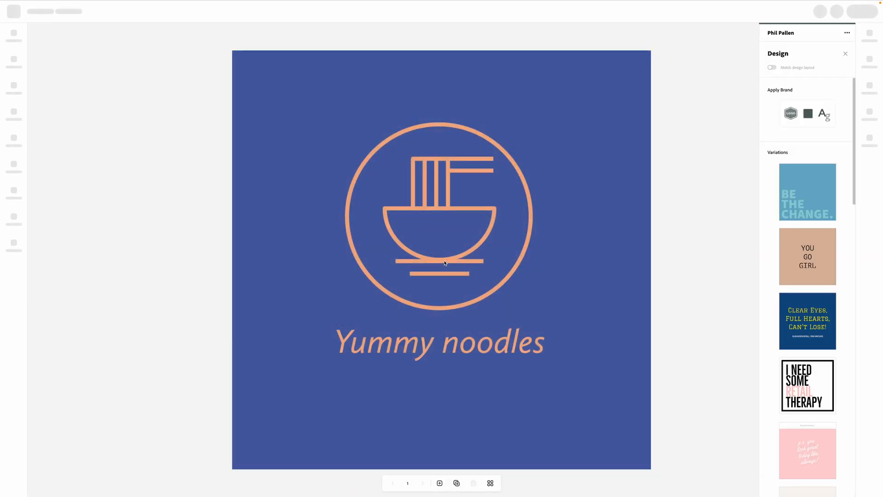
pyautogui.moveTo(460, 263)
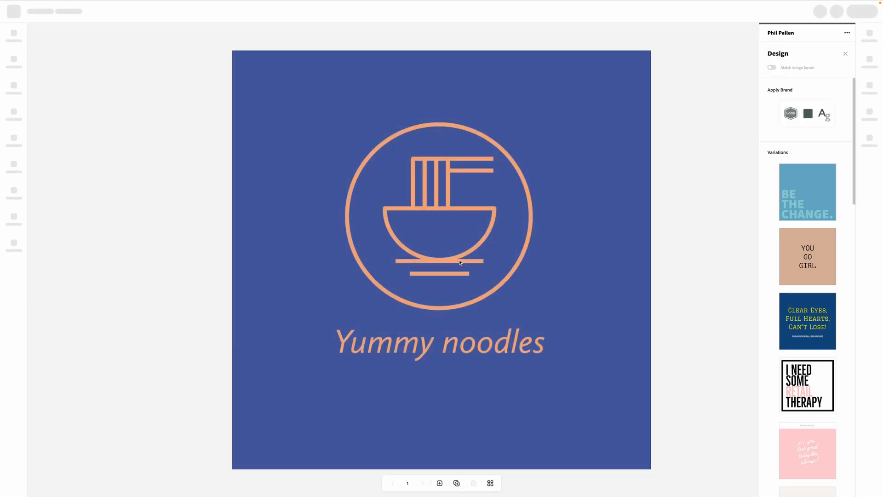
pyautogui.click(440, 343)
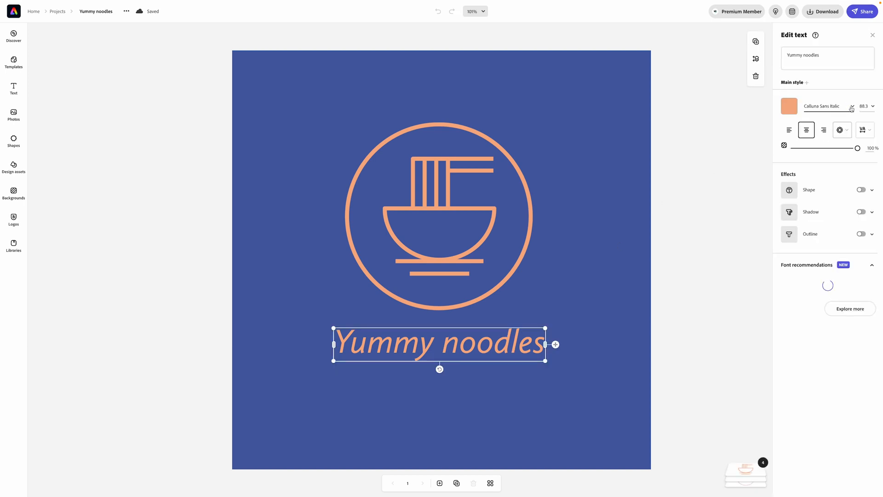
pyautogui.click(822, 106)
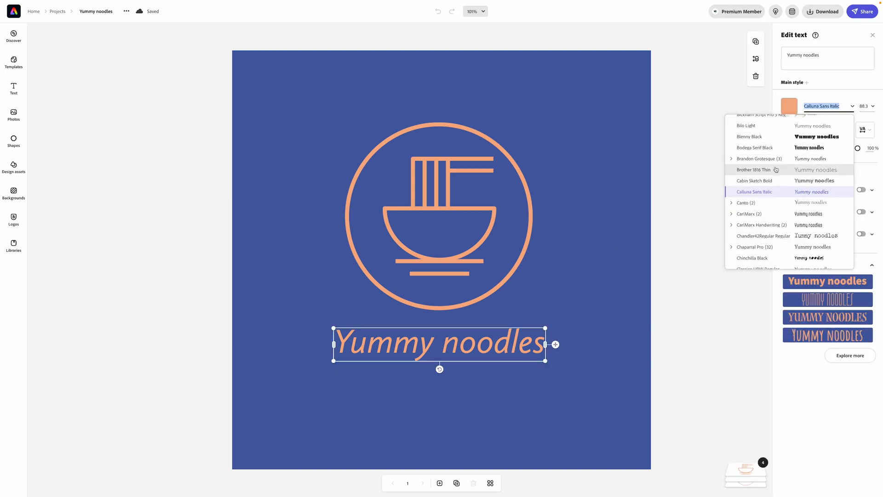
pyautogui.scroll(3)
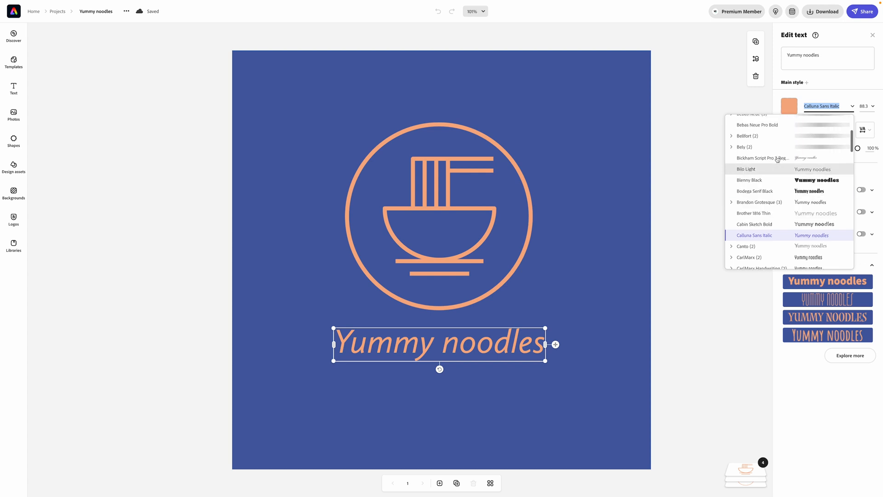
pyautogui.scroll(3)
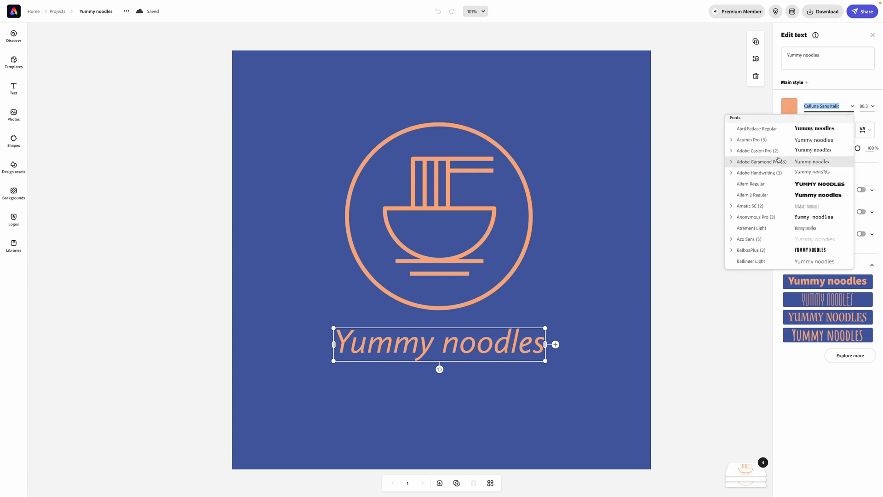
pyautogui.click(685, 161)
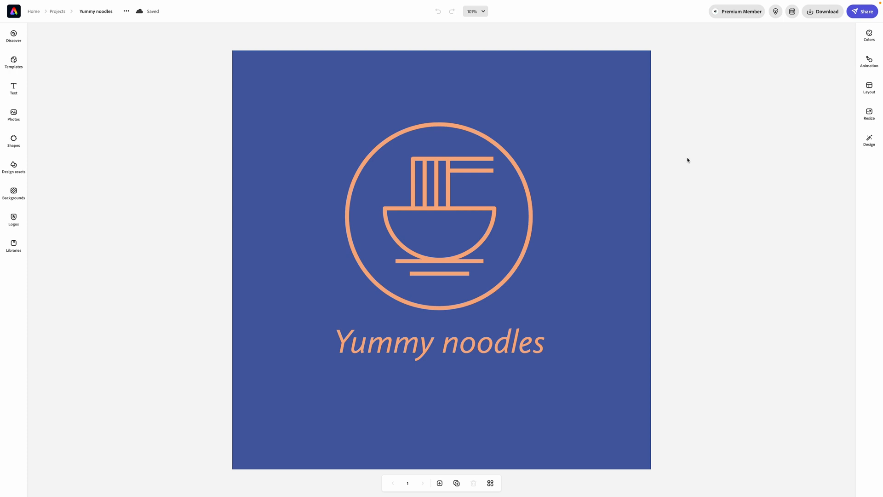
pyautogui.moveTo(598, 191)
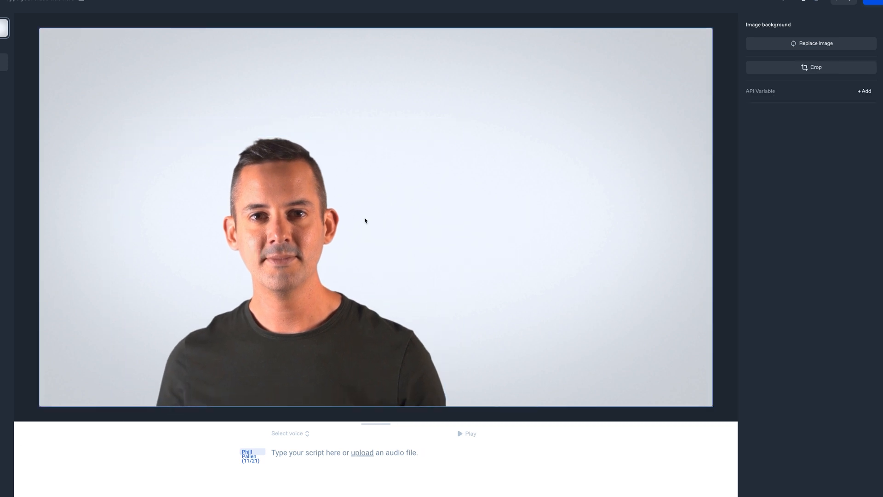
# - Select the presenter scene canvas in the Synthesia video editor
pyautogui.click(282, 254)
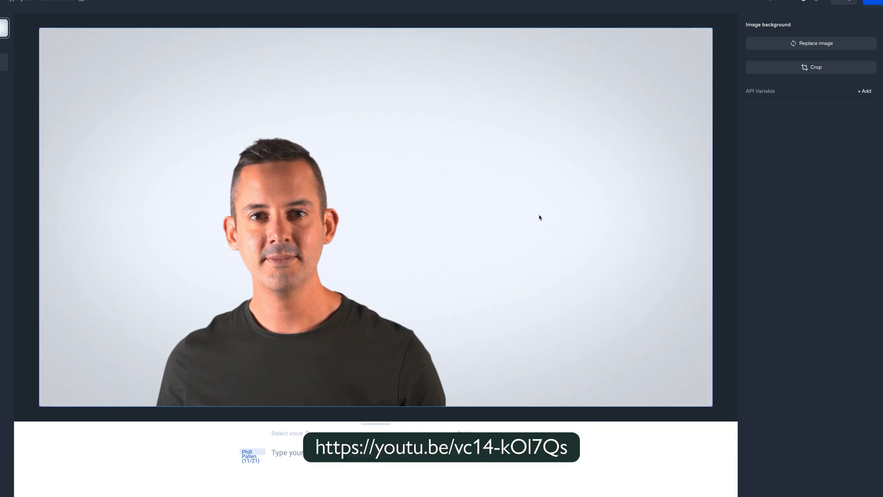
pyautogui.moveTo(337, 232)
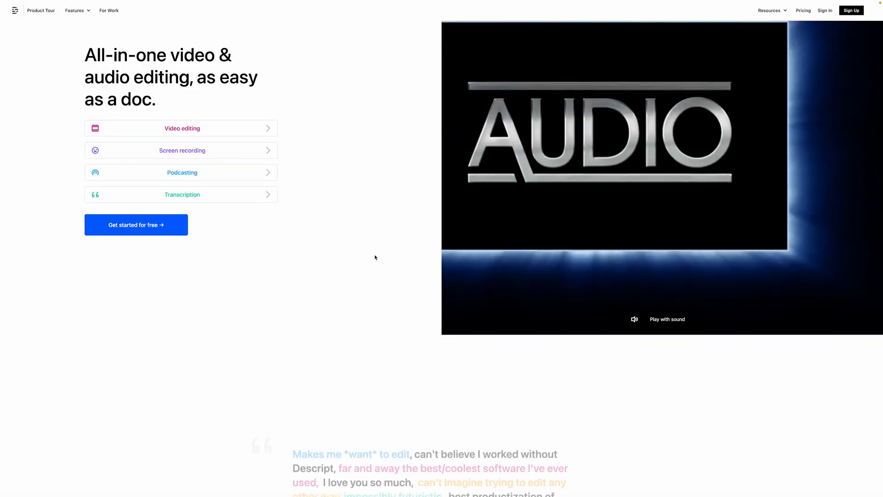
pyautogui.scroll(-3)
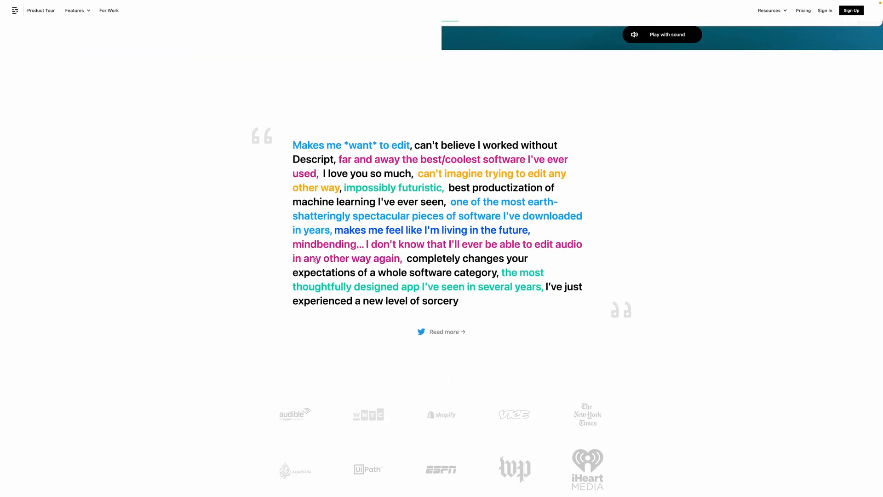
pyautogui.scroll(-3)
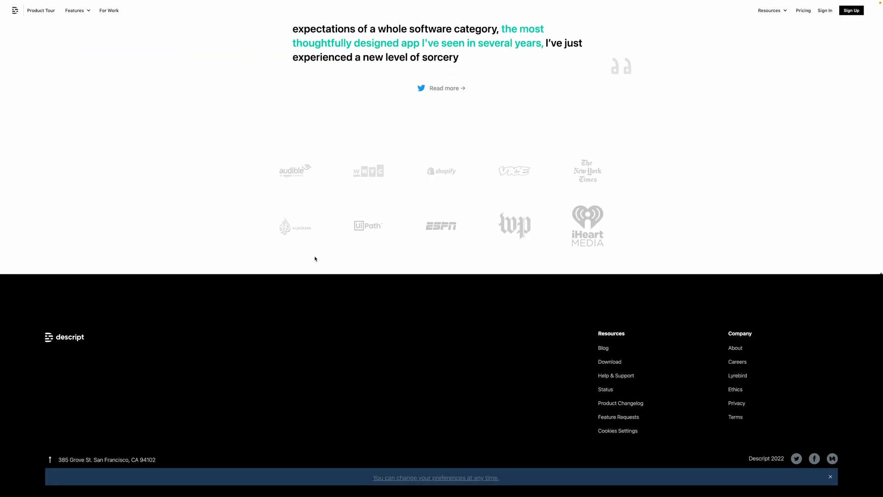
pyautogui.scroll(3)
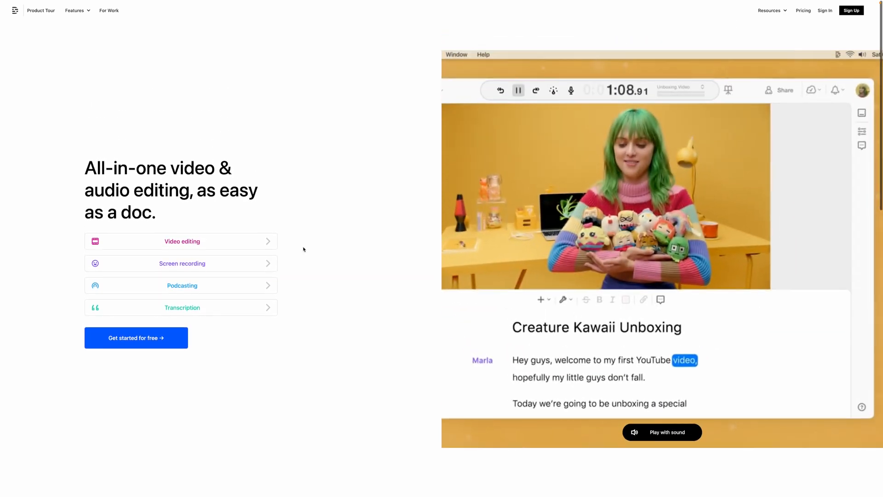
pyautogui.scroll(-3)
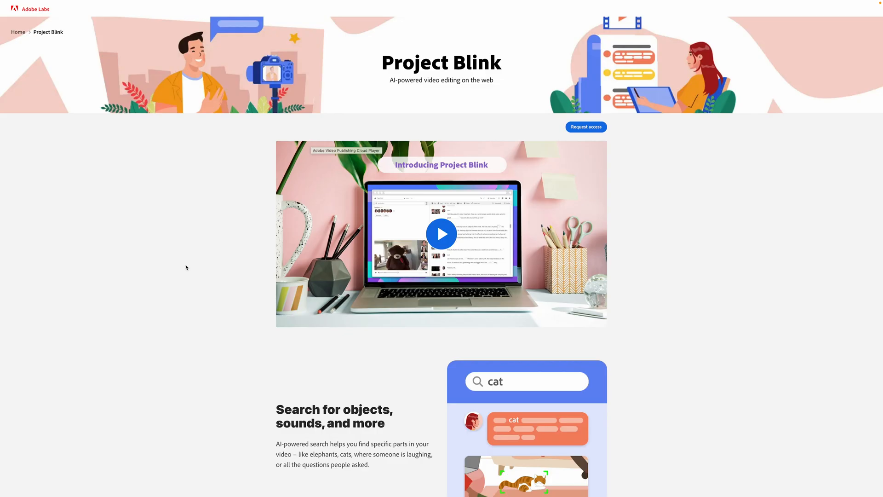
pyautogui.moveTo(213, 244)
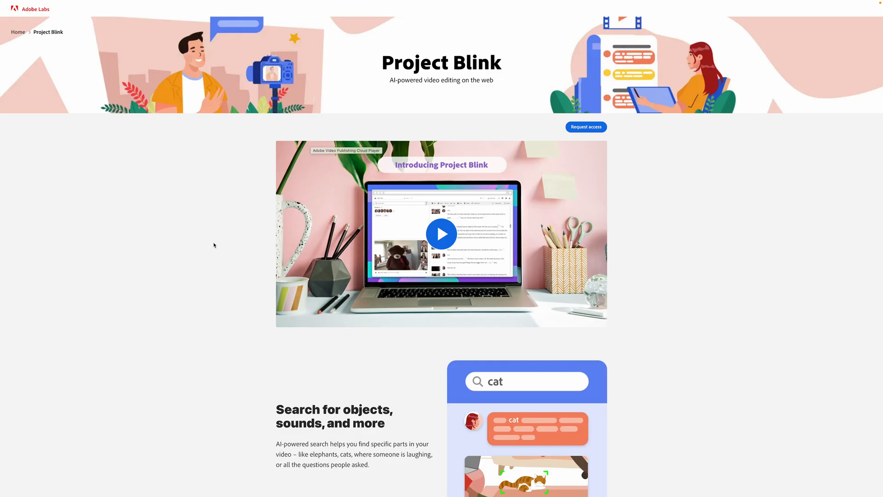
pyautogui.moveTo(665, 201)
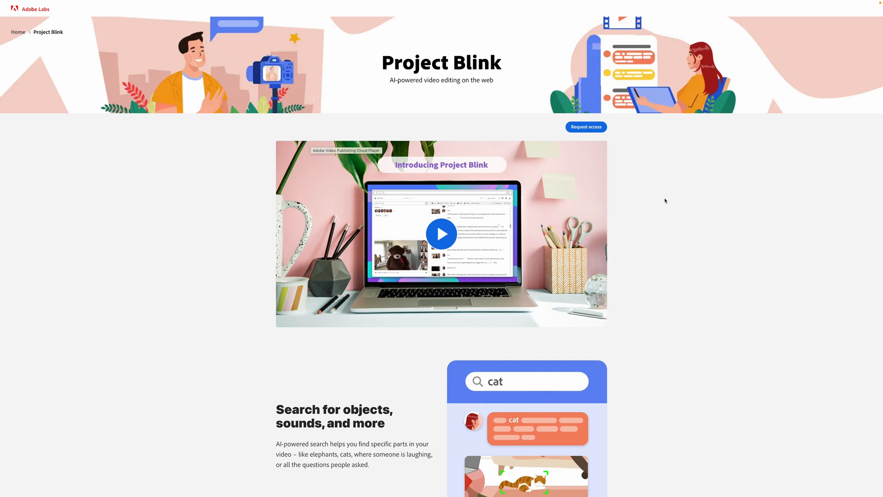
# - Scroll through Project Blink's feature sections, how-to and fundamentals videos, then back toward the top
pyautogui.scroll(-3)
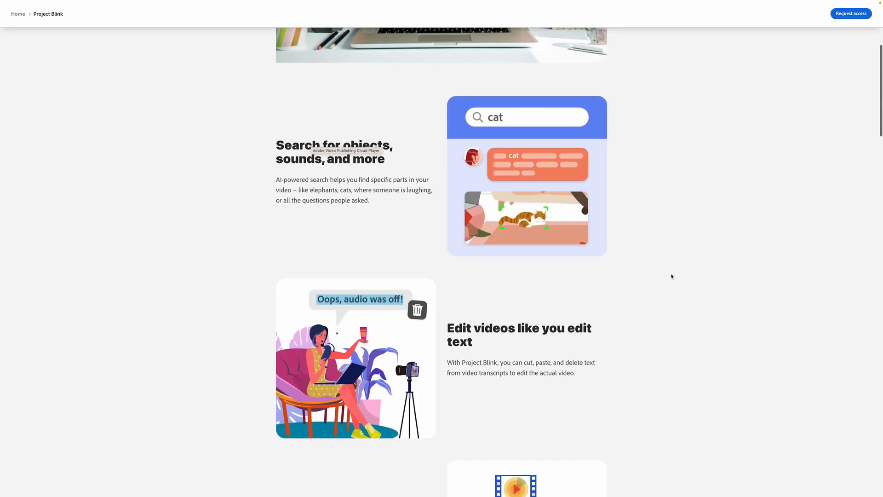
pyautogui.scroll(-3)
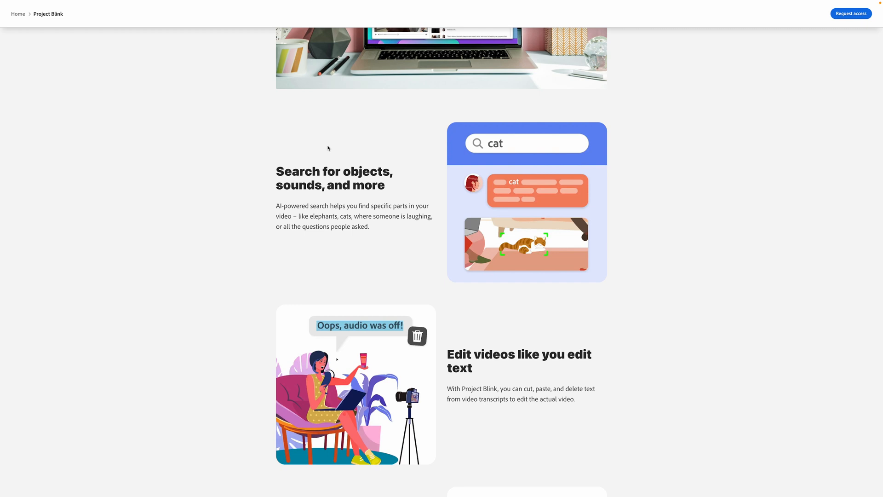
pyautogui.moveTo(583, 236)
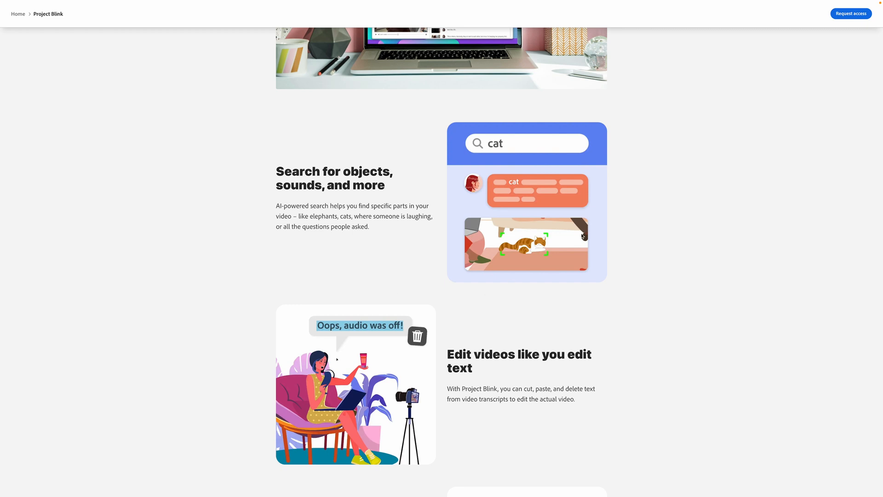
pyautogui.scroll(-3)
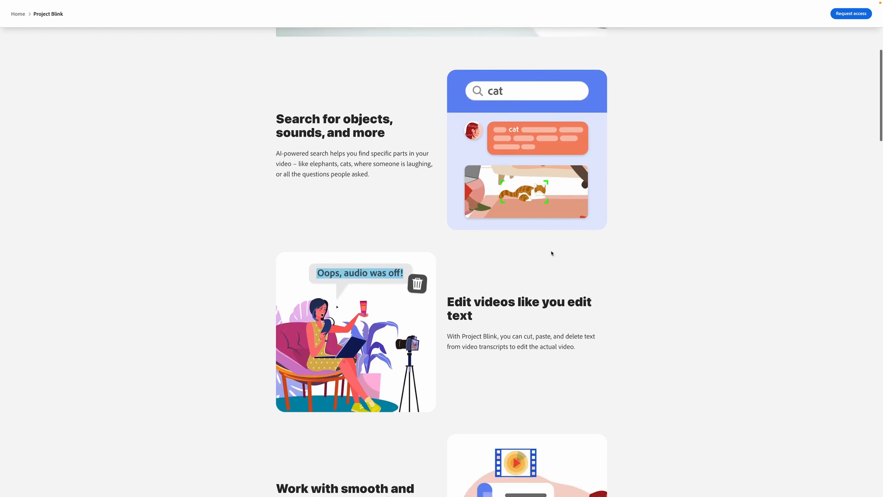
pyautogui.scroll(-3)
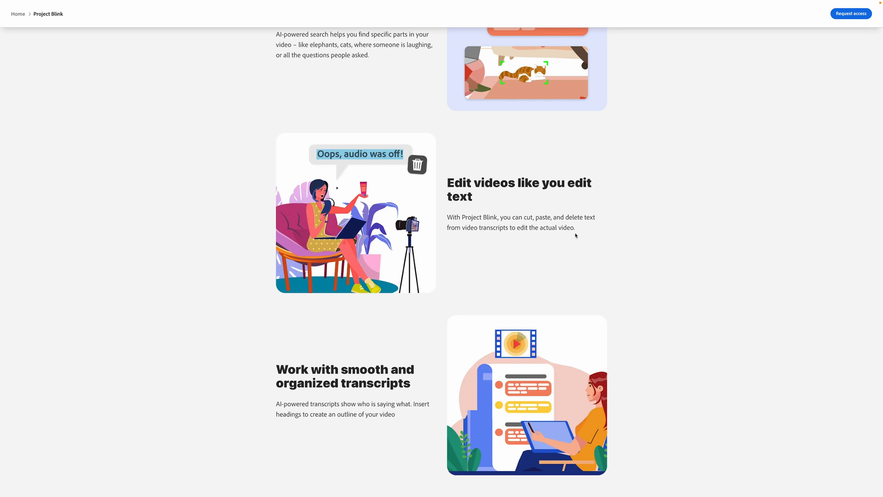
pyautogui.moveTo(512, 192)
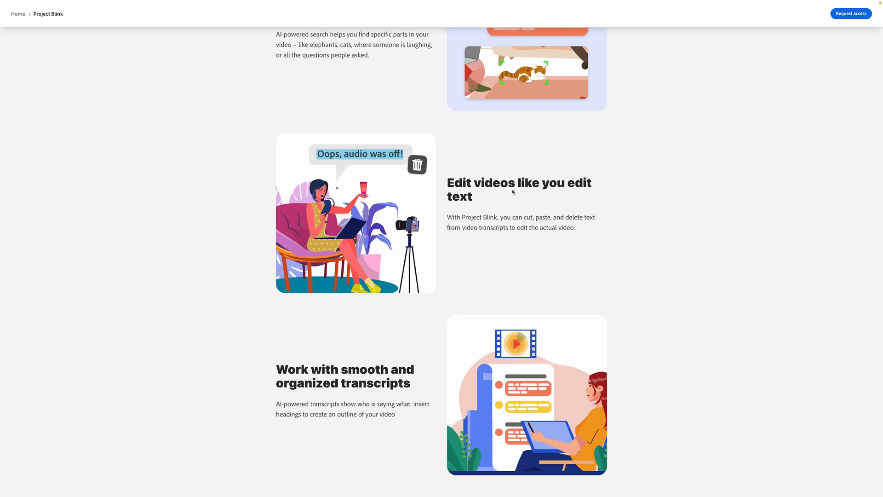
pyautogui.scroll(-3)
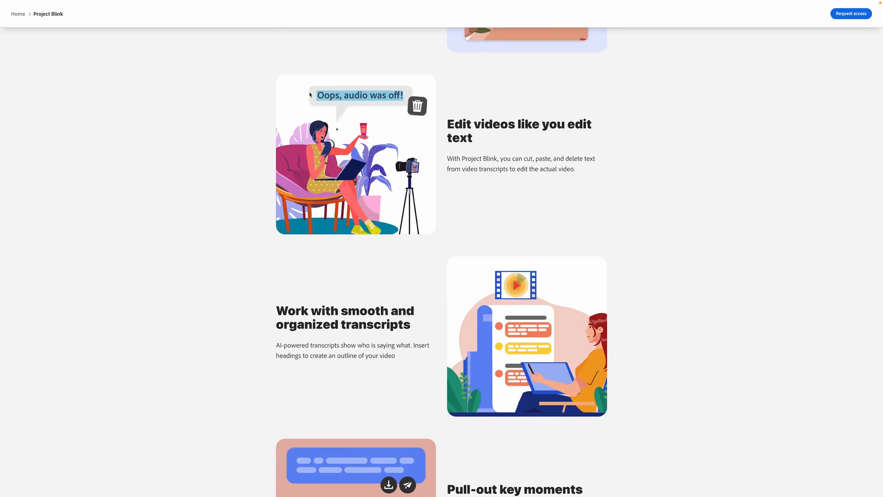
pyautogui.moveTo(457, 153)
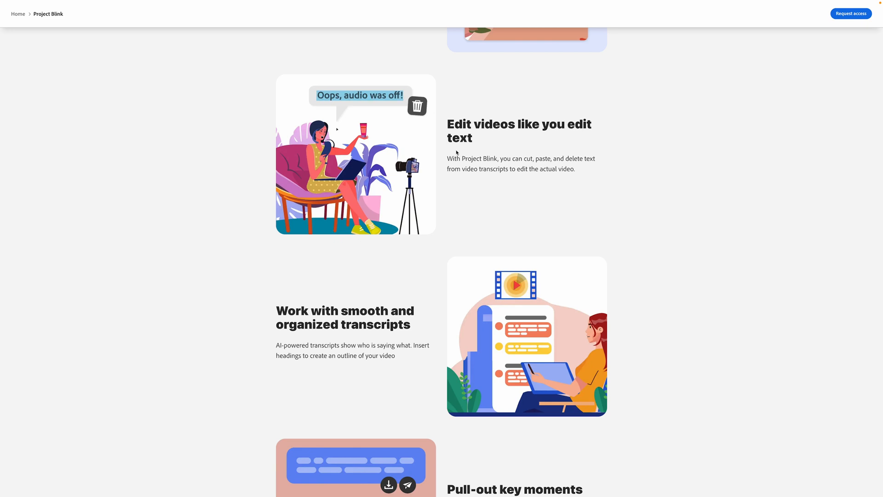
pyautogui.moveTo(503, 91)
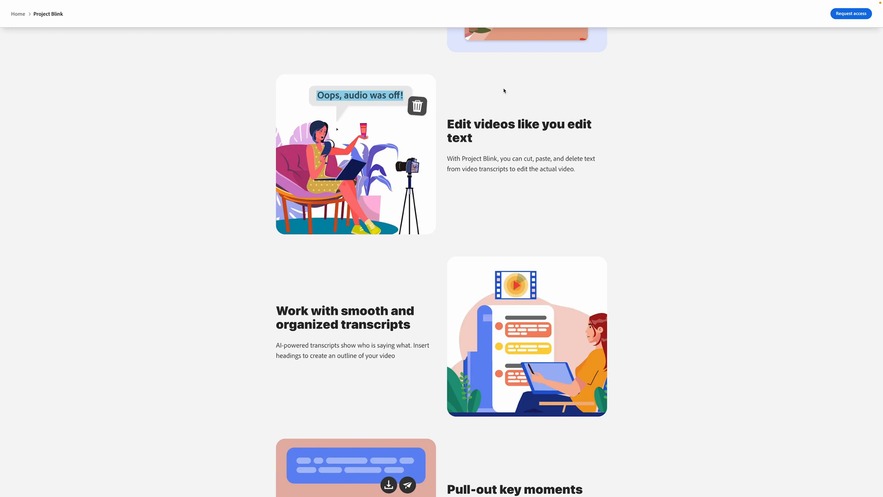
pyautogui.scroll(-3)
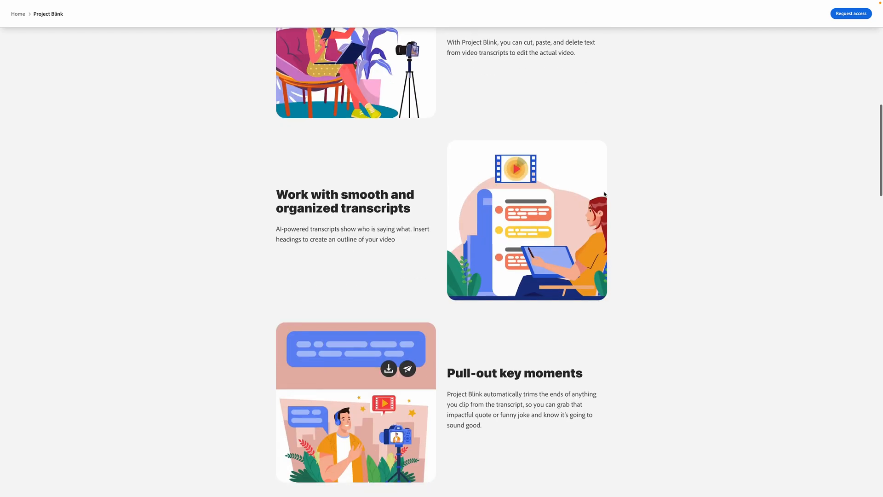
pyautogui.scroll(-3)
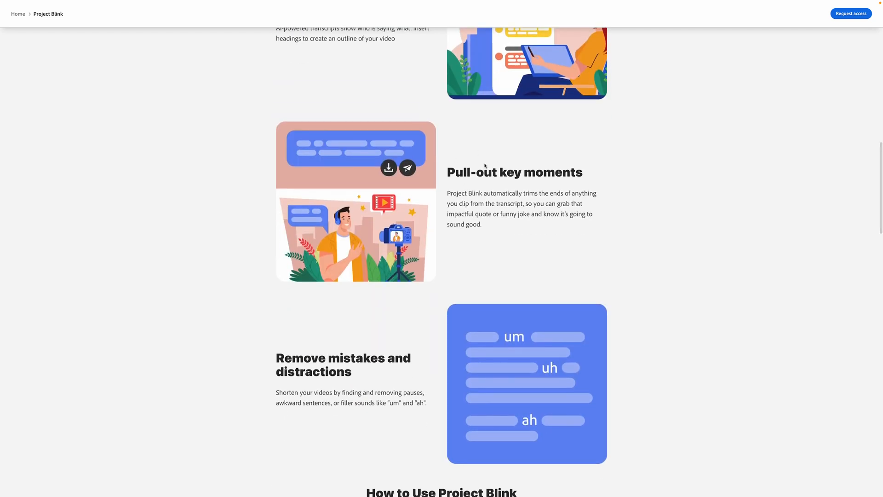
pyautogui.scroll(-3)
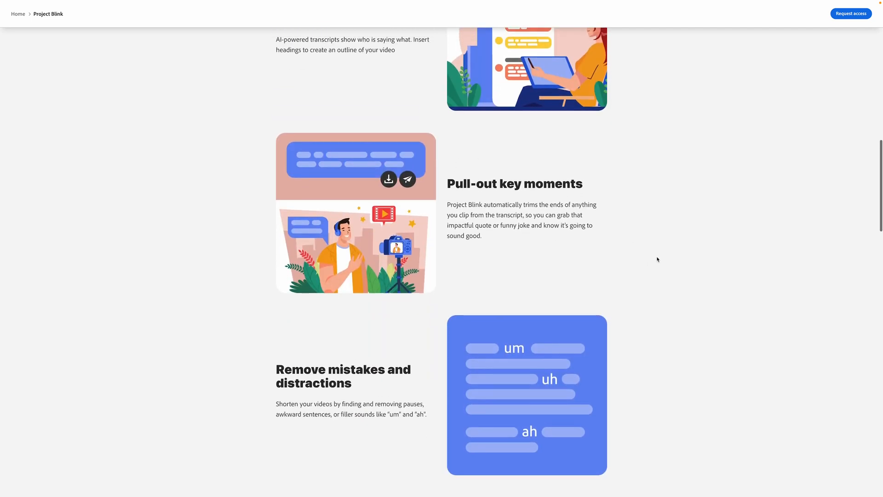
pyautogui.scroll(-3)
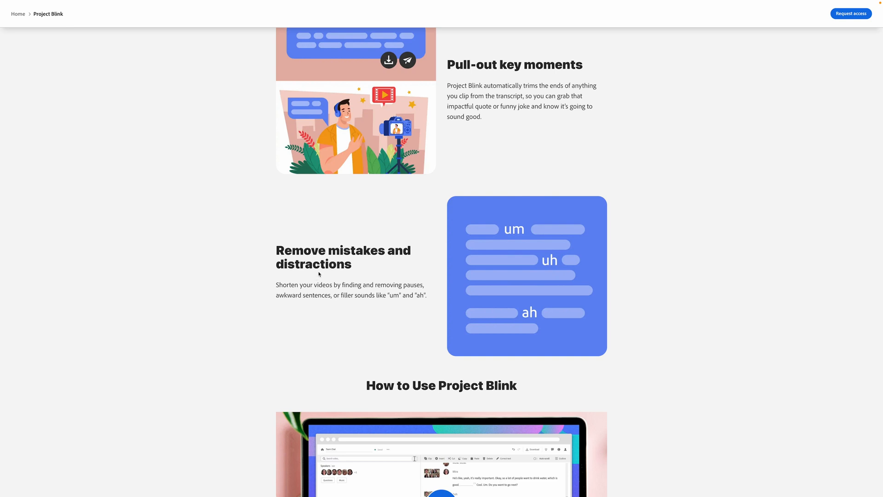
pyautogui.moveTo(518, 236)
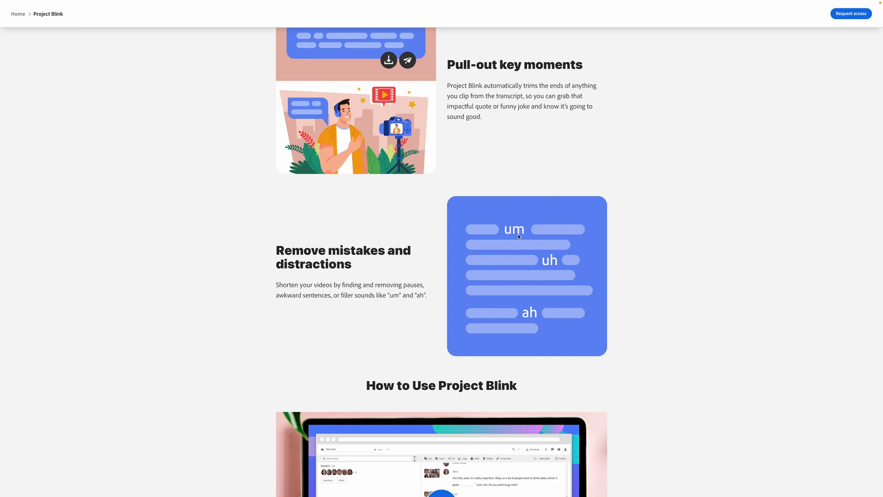
pyautogui.moveTo(525, 316)
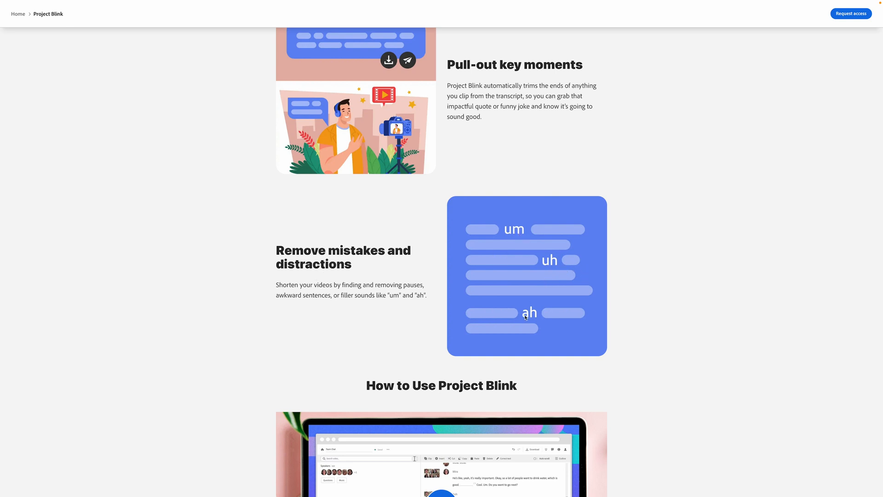
pyautogui.moveTo(405, 281)
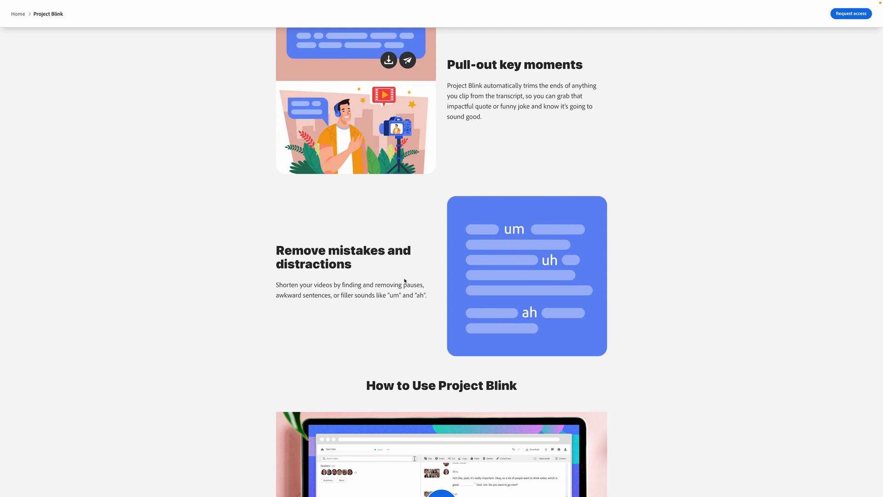
pyautogui.scroll(-3)
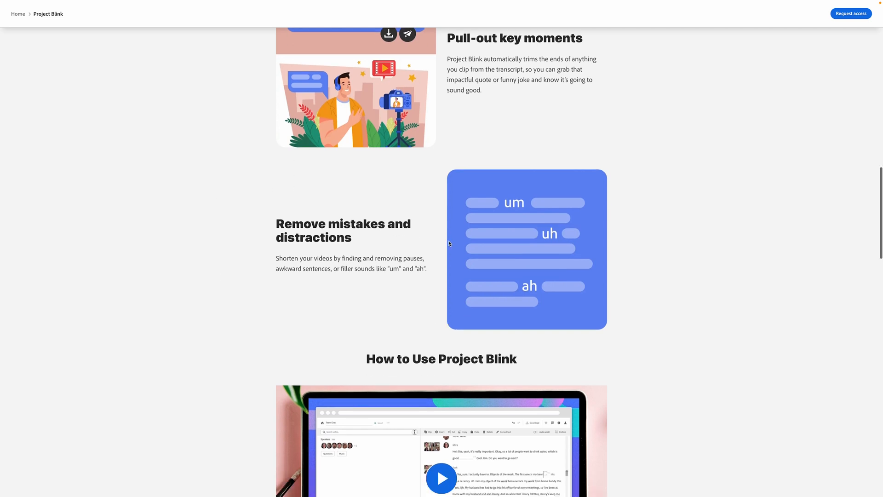
pyautogui.scroll(-3)
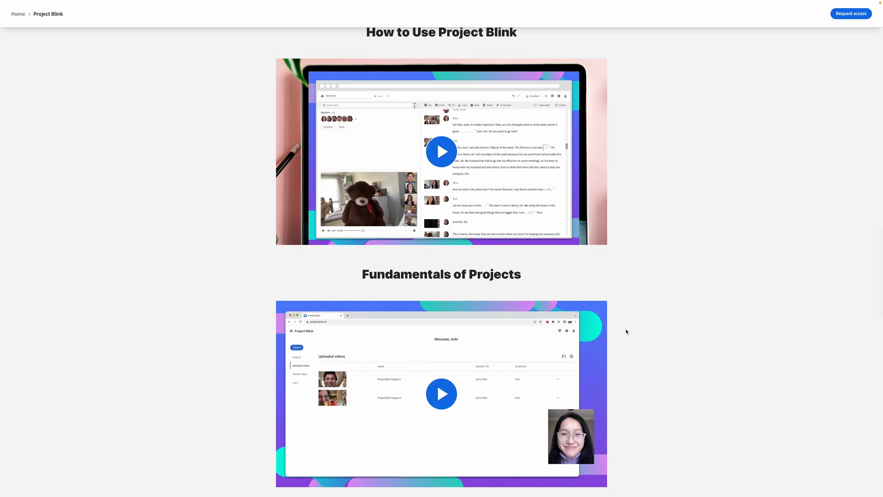
pyautogui.scroll(3)
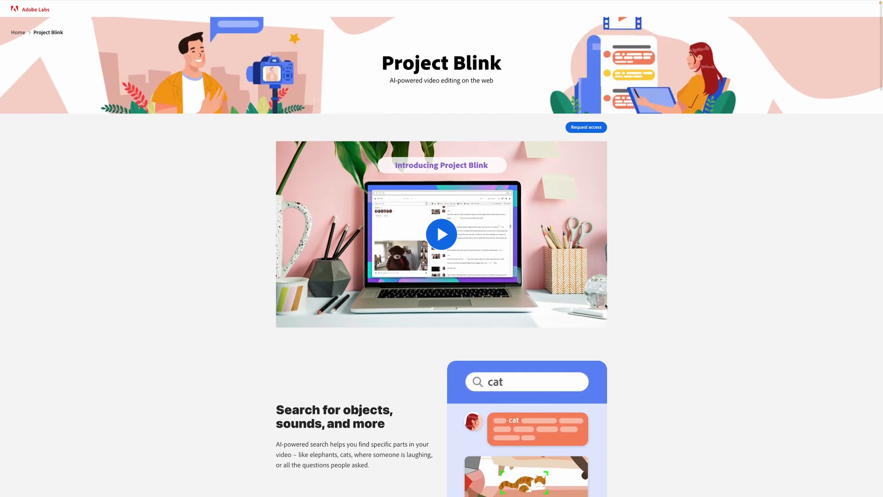
# - Launch the Project Blink web app and show its uploaded videos list with the Instagram Reel
pyautogui.click(585, 127)
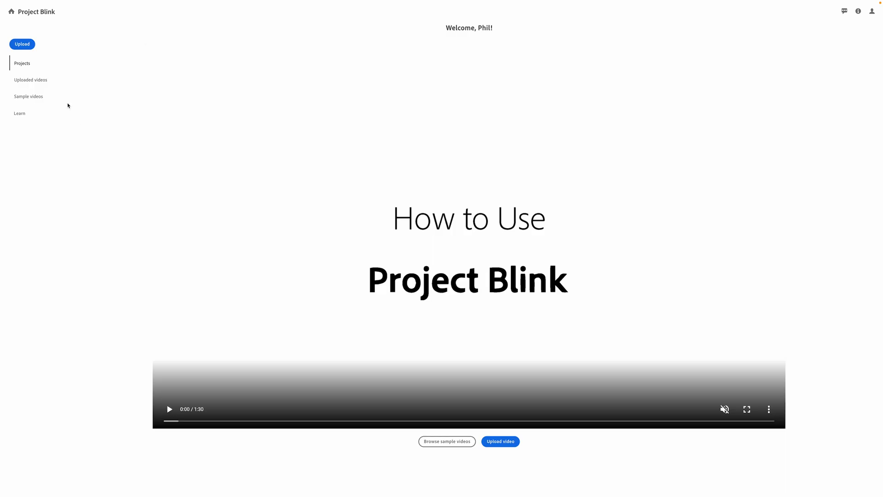
pyautogui.moveTo(117, 59)
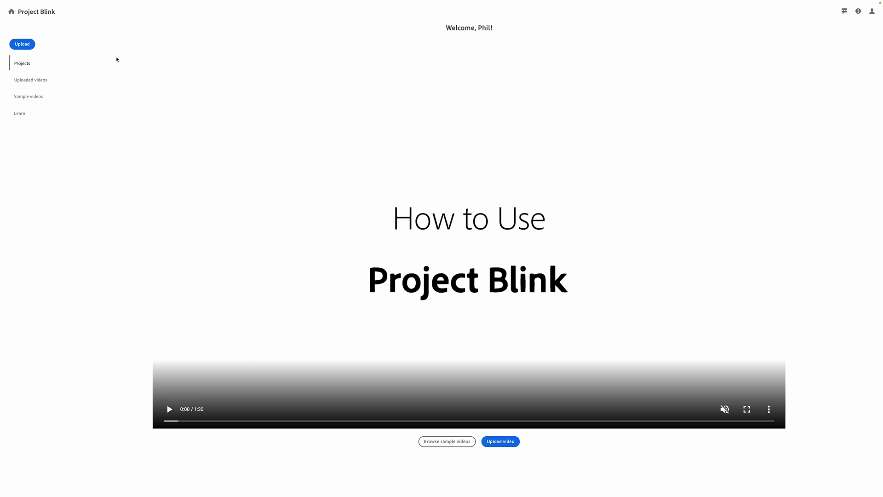
pyautogui.moveTo(103, 59)
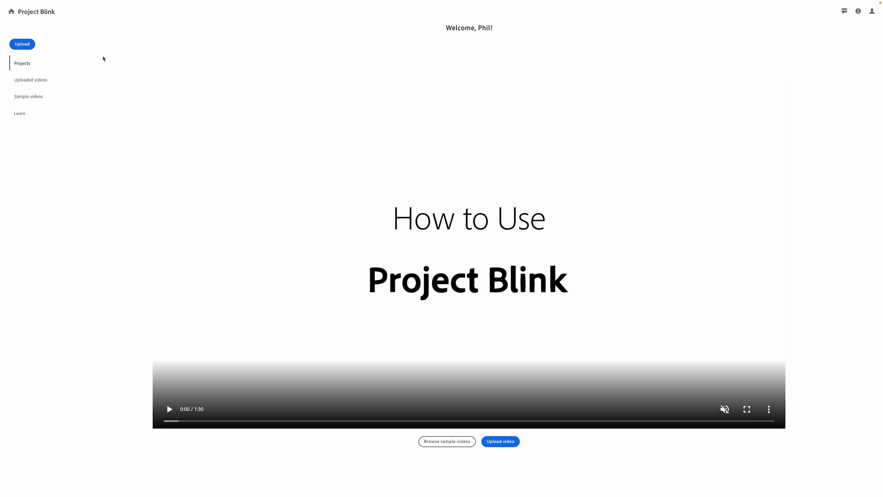
pyautogui.moveTo(86, 115)
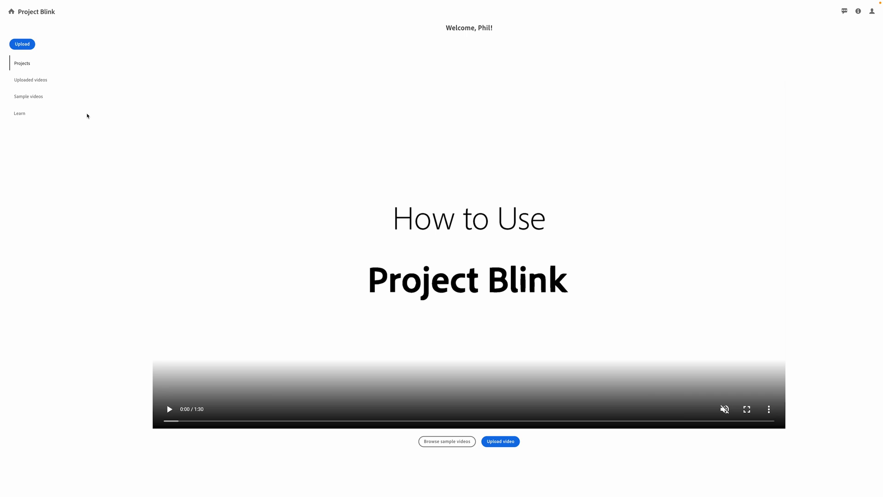
pyautogui.moveTo(80, 130)
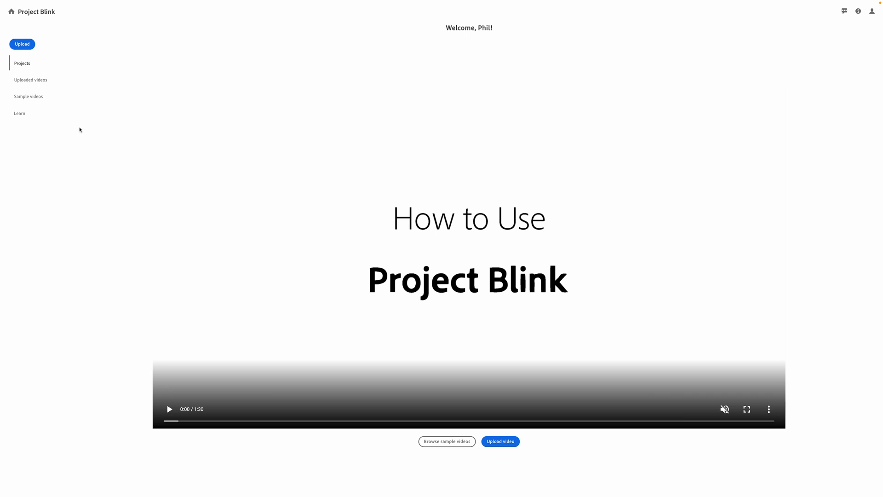
pyautogui.moveTo(639, 367)
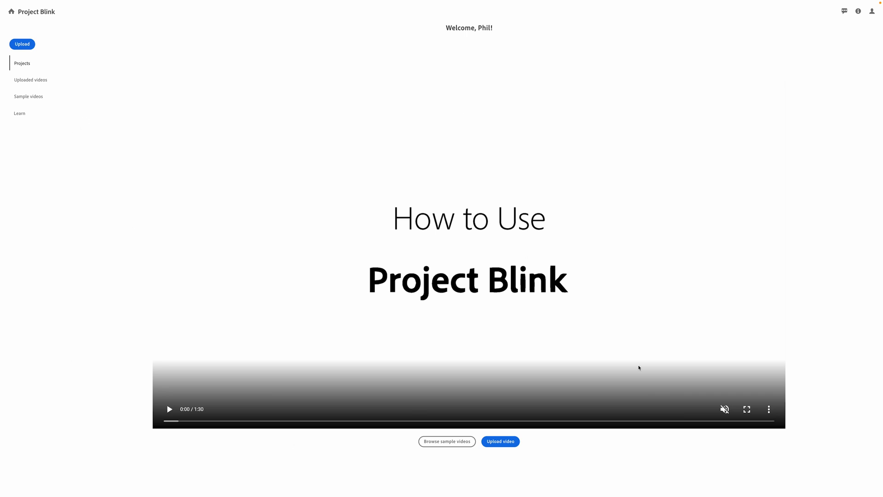
pyautogui.moveTo(216, 242)
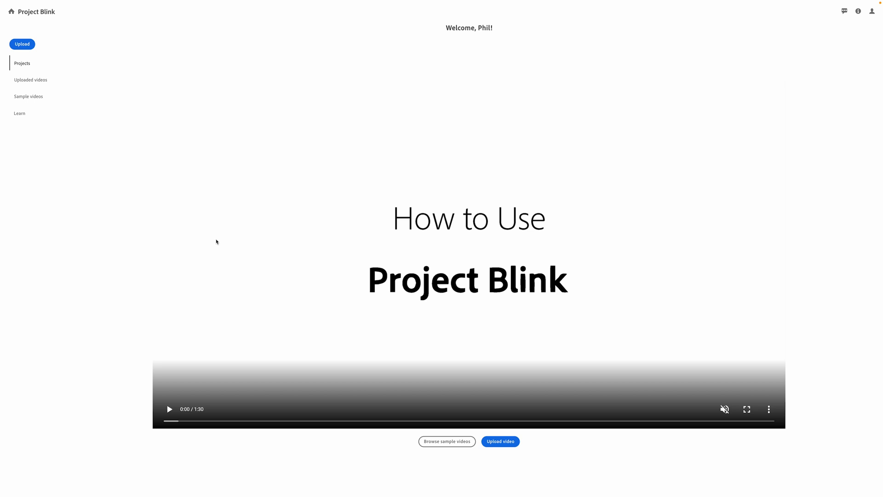
pyautogui.click(30, 79)
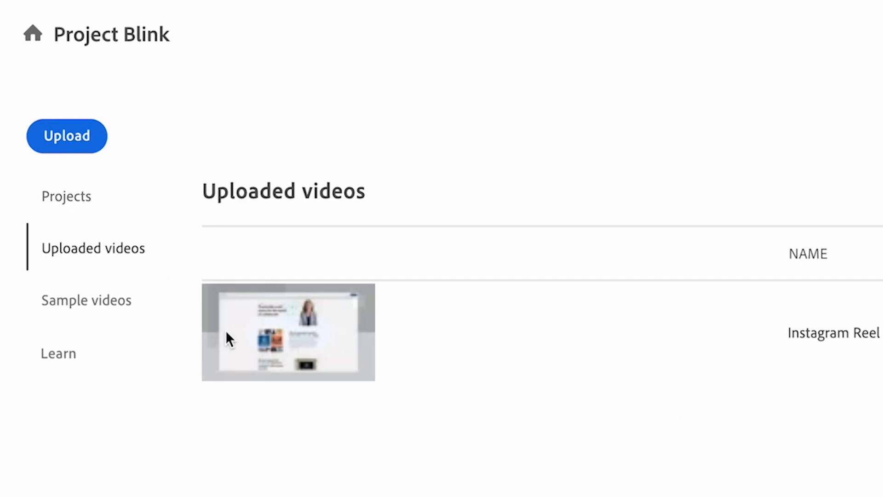
pyautogui.click(86, 299)
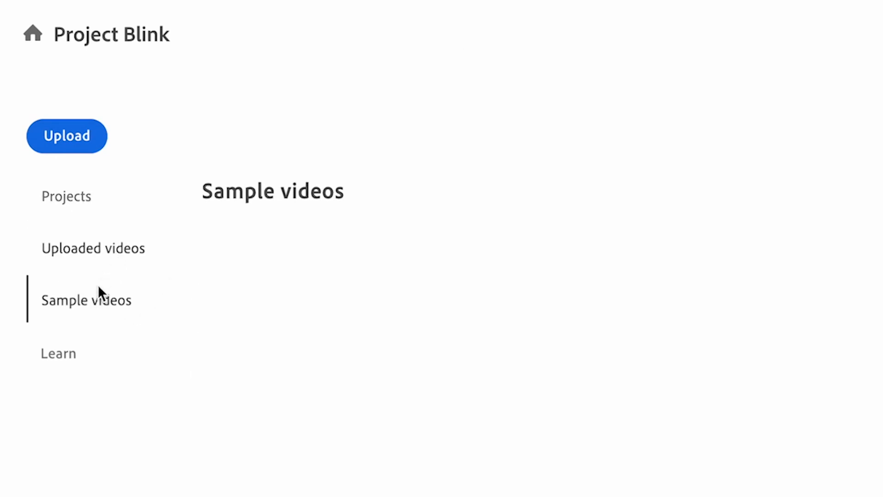
pyautogui.click(93, 247)
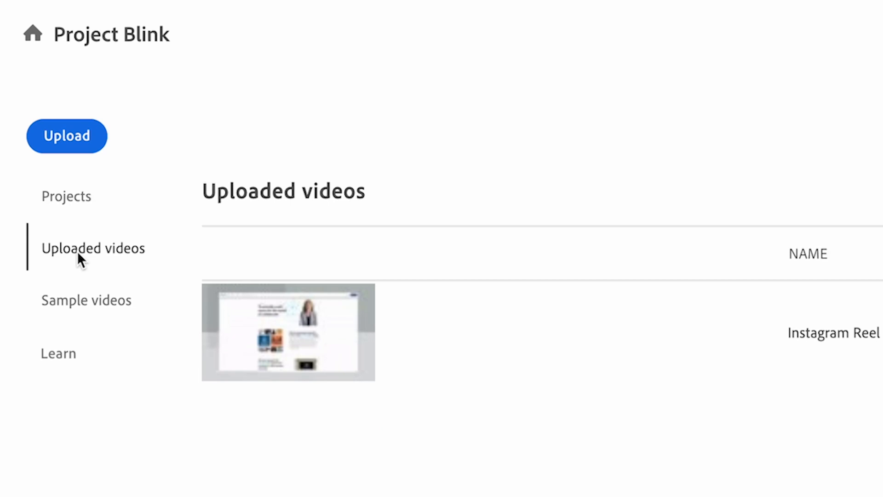
pyautogui.moveTo(288, 332)
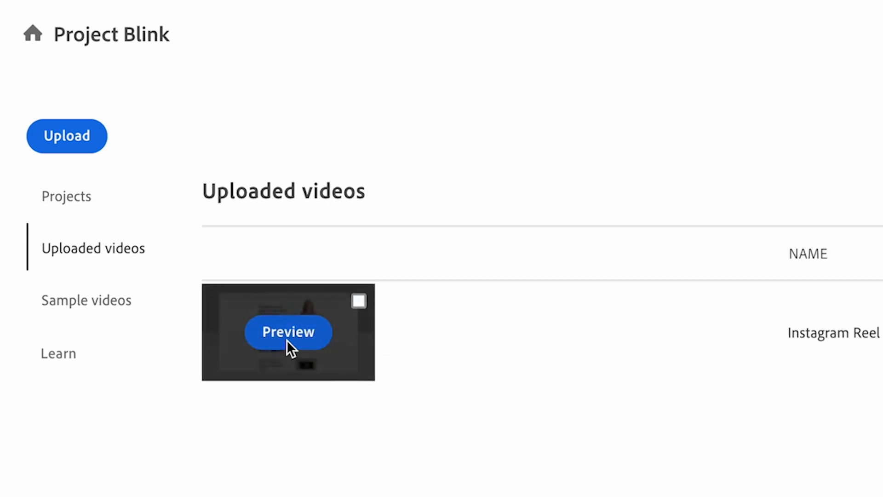
pyautogui.click(288, 332)
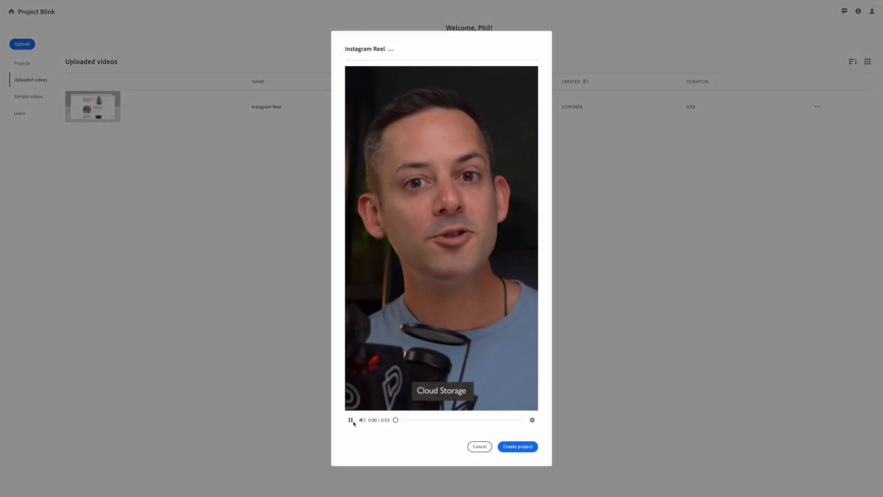
pyautogui.click(516, 446)
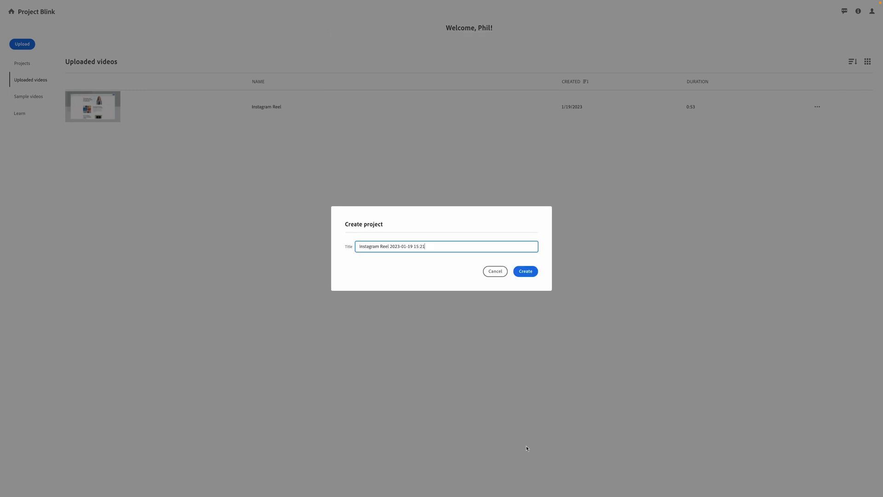
pyautogui.click(524, 270)
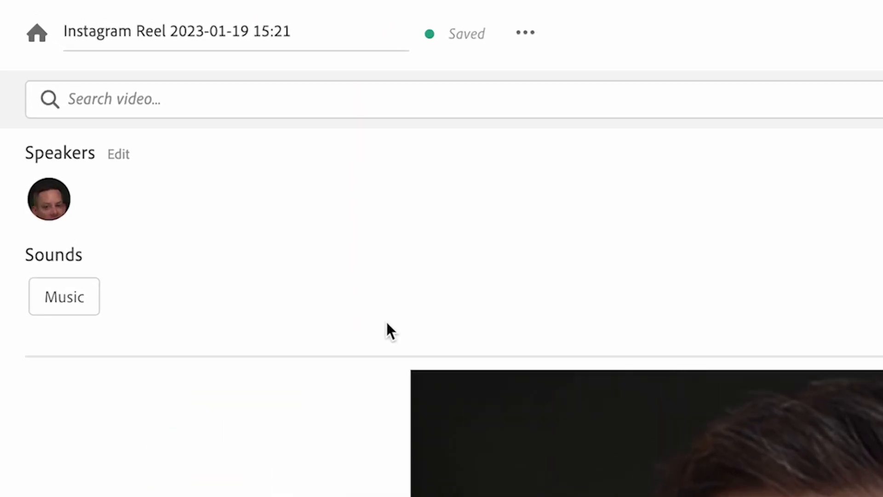
pyautogui.moveTo(64, 163)
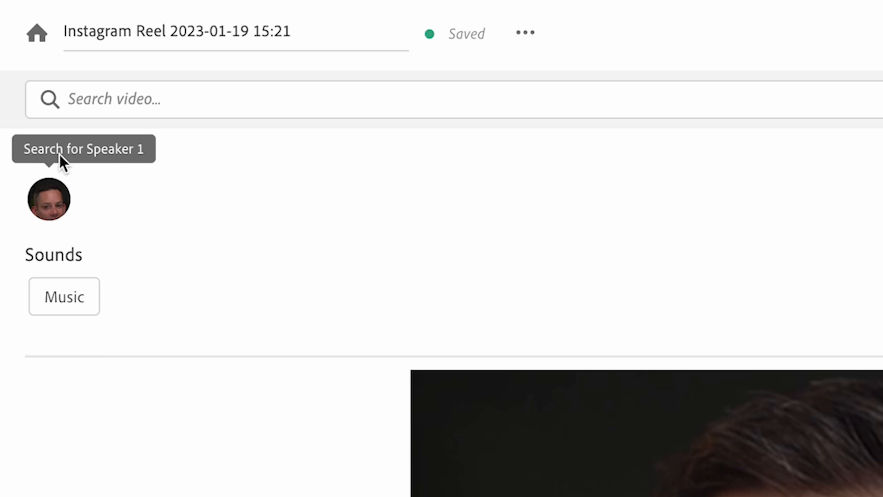
pyautogui.moveTo(50, 211)
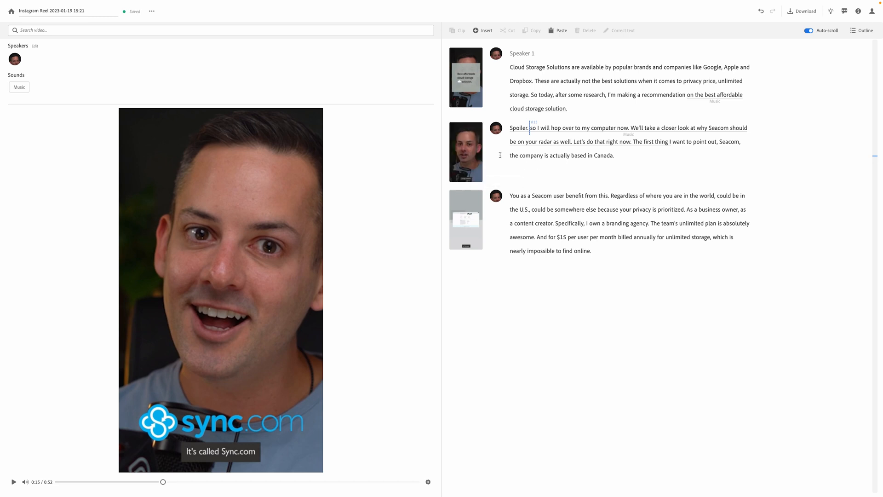
pyautogui.moveTo(496, 131)
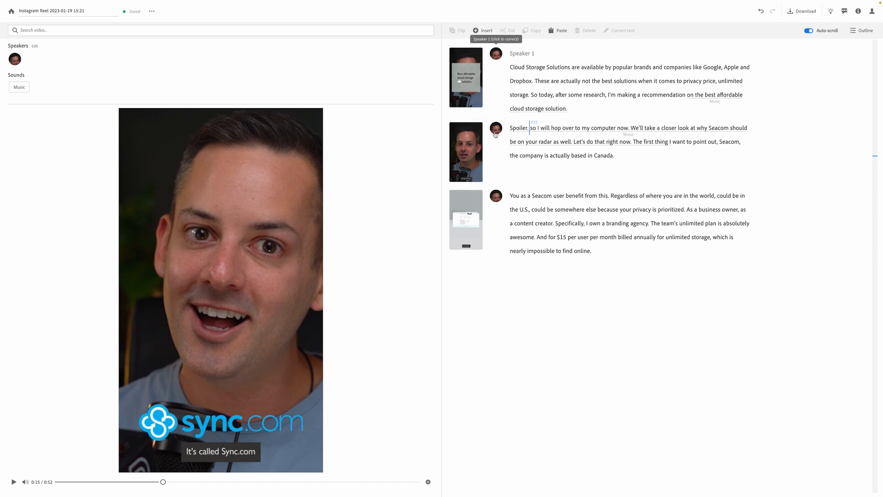
pyautogui.moveTo(751, 189)
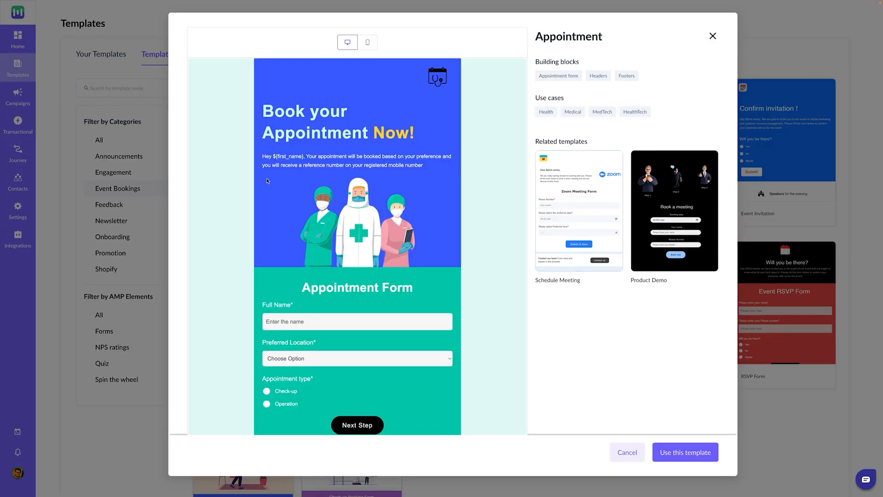
# - Close the Appointment template preview and preview the NPS Survey template
pyautogui.scroll(-3)
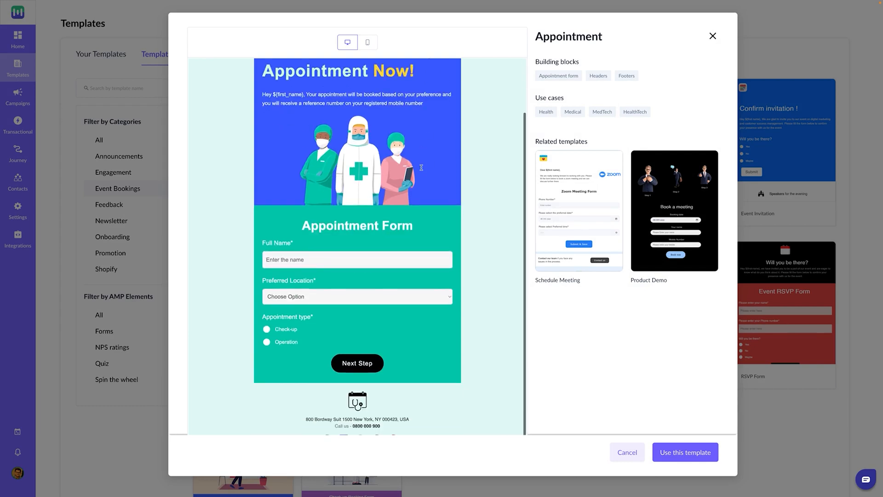
pyautogui.scroll(3)
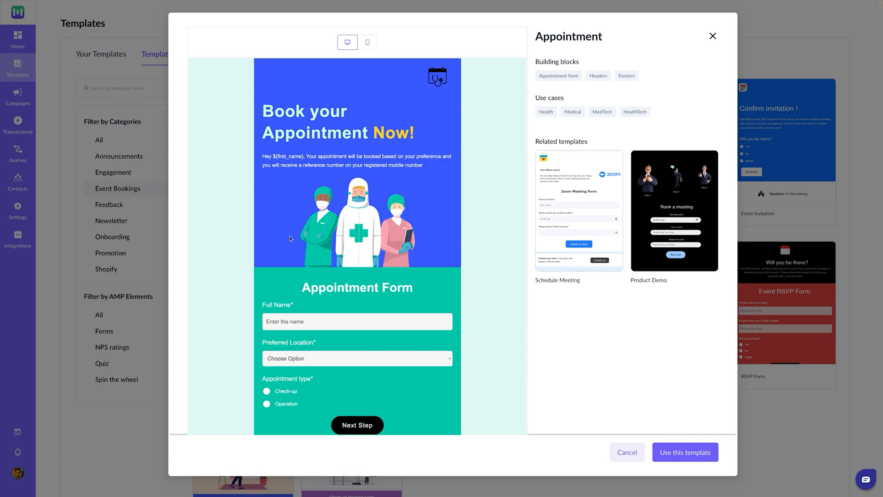
pyautogui.moveTo(342, 203)
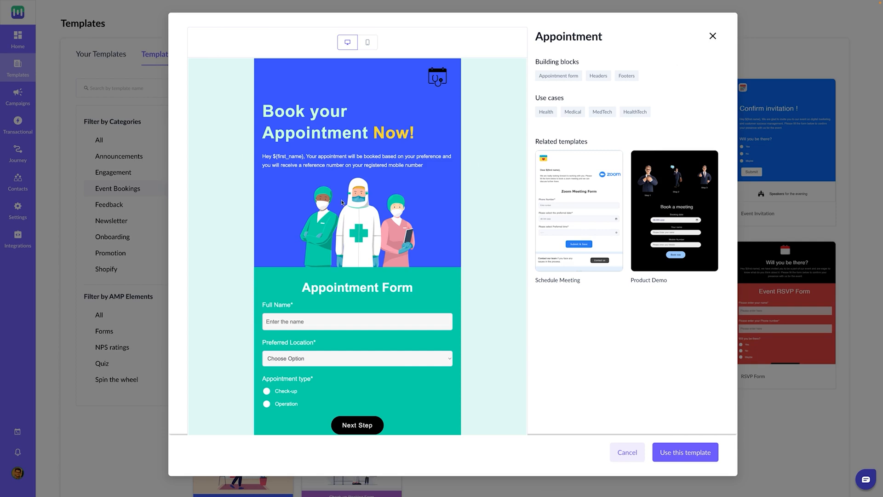
pyautogui.click(713, 36)
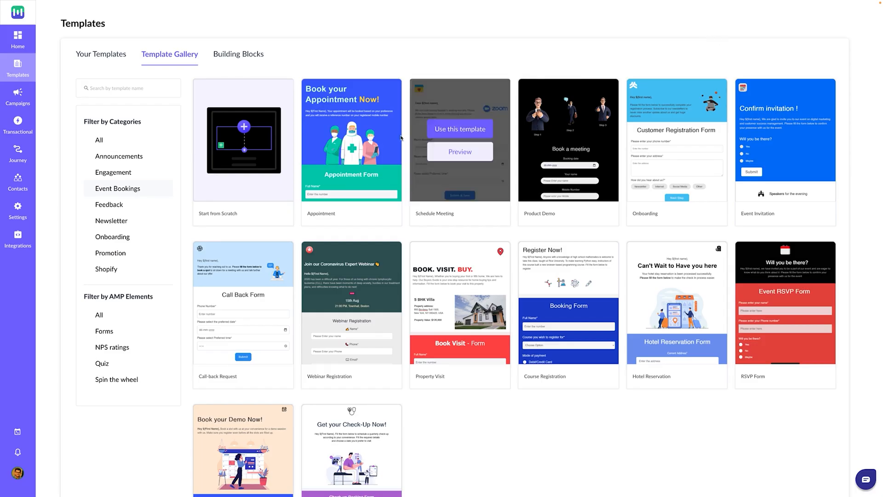
pyautogui.moveTo(460, 39)
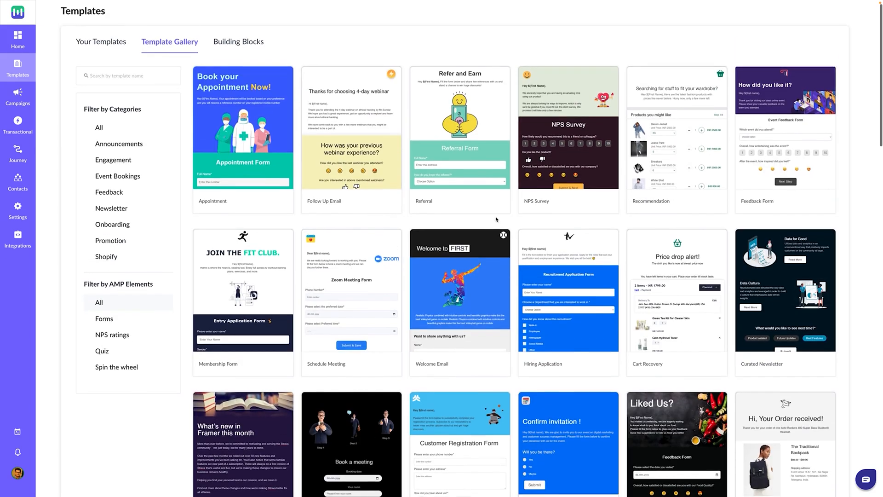
pyautogui.moveTo(568, 136)
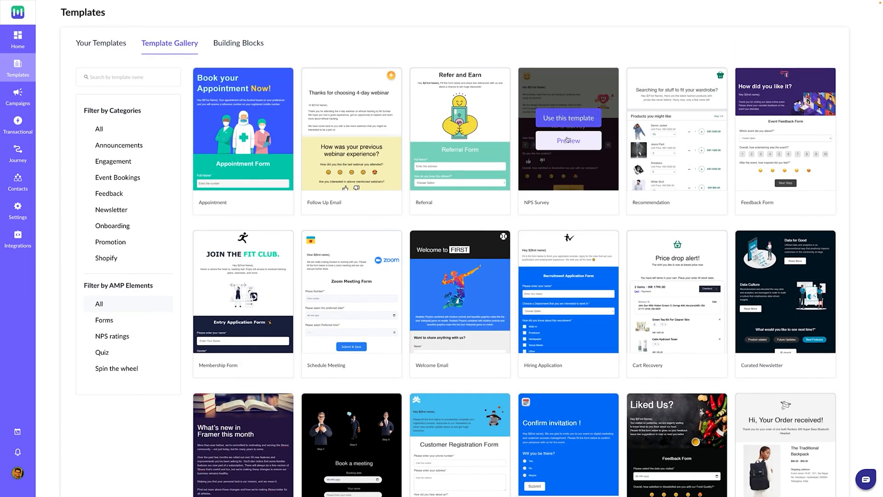
pyautogui.click(569, 140)
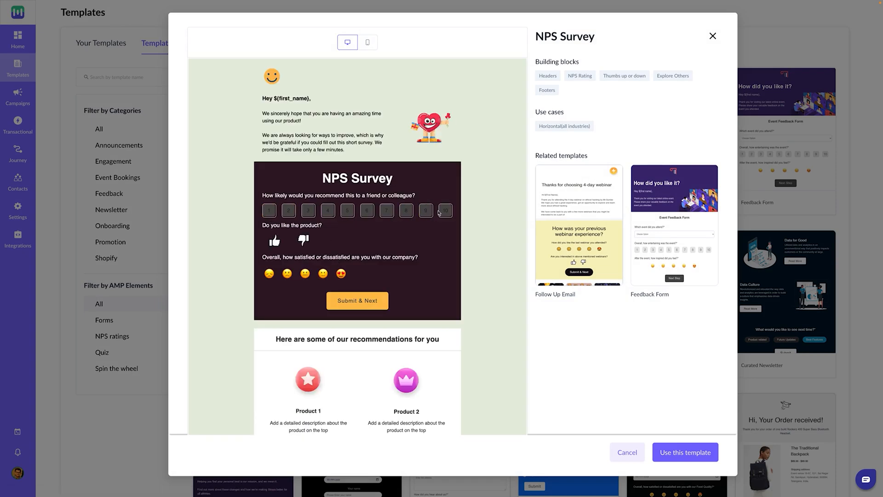
pyautogui.moveTo(443, 219)
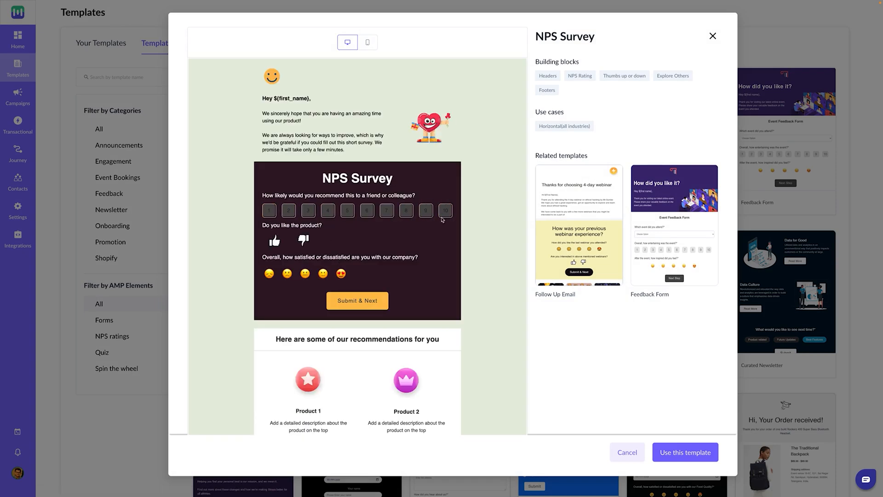
pyautogui.moveTo(429, 230)
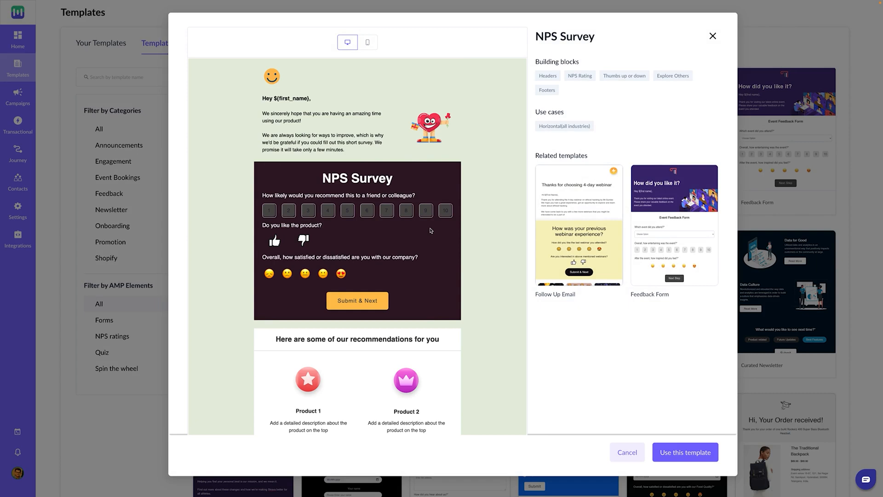
pyautogui.moveTo(352, 135)
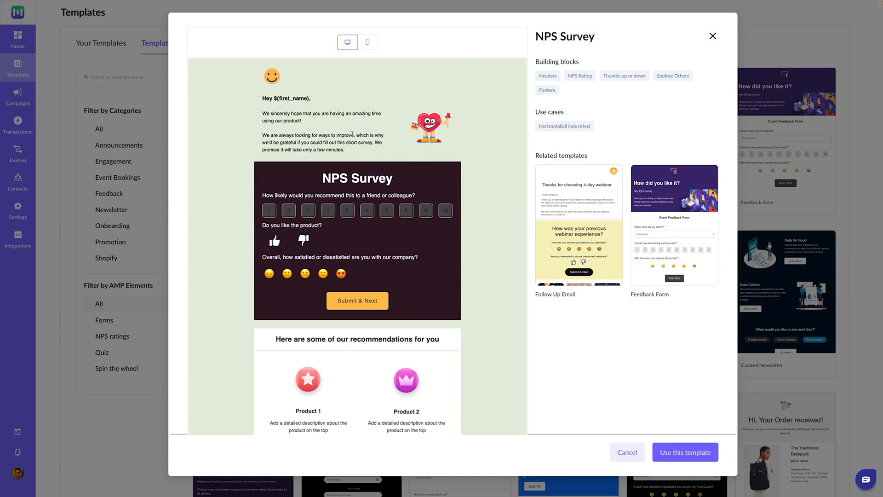
# - Close the NPS Survey preview, filter to Quiz templates and view Tech Trivia Quiz
pyautogui.click(712, 36)
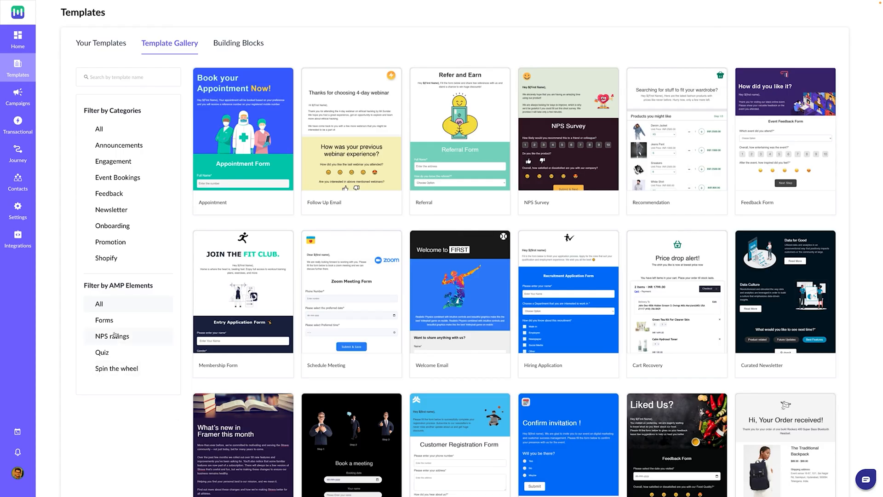
pyautogui.scroll(-3)
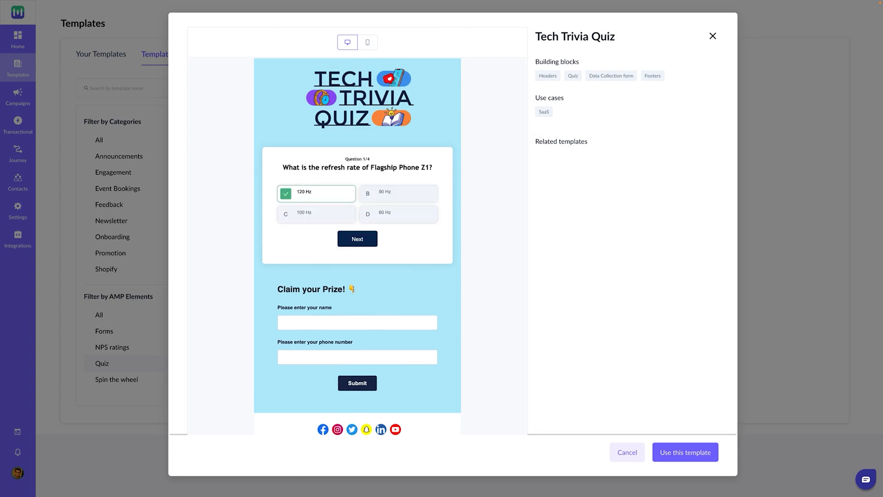
pyautogui.click(357, 239)
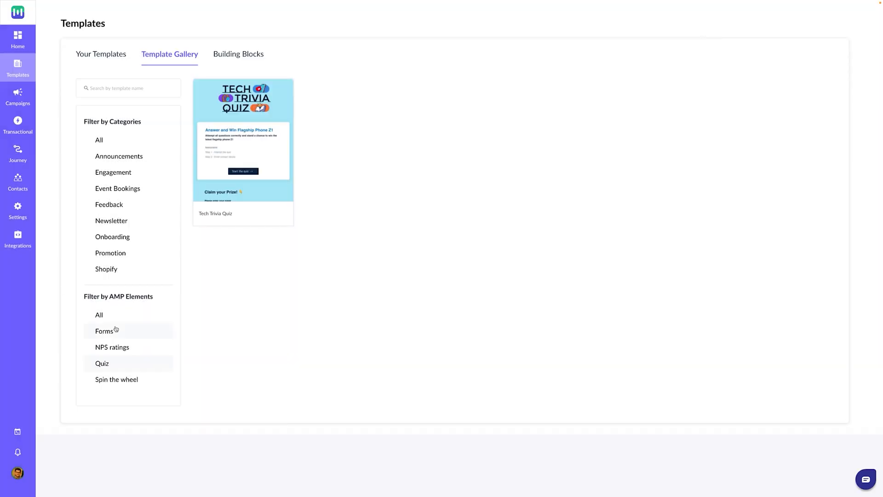
pyautogui.moveTo(119, 345)
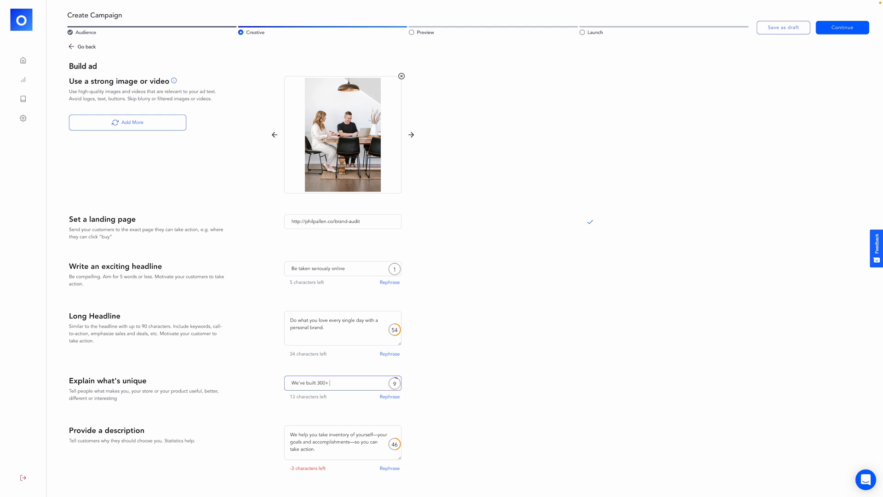
# - Reword the unique-selling line to '300+ personal brands' and start rewriting the brand-audit description
pyautogui.write('personal brands.')
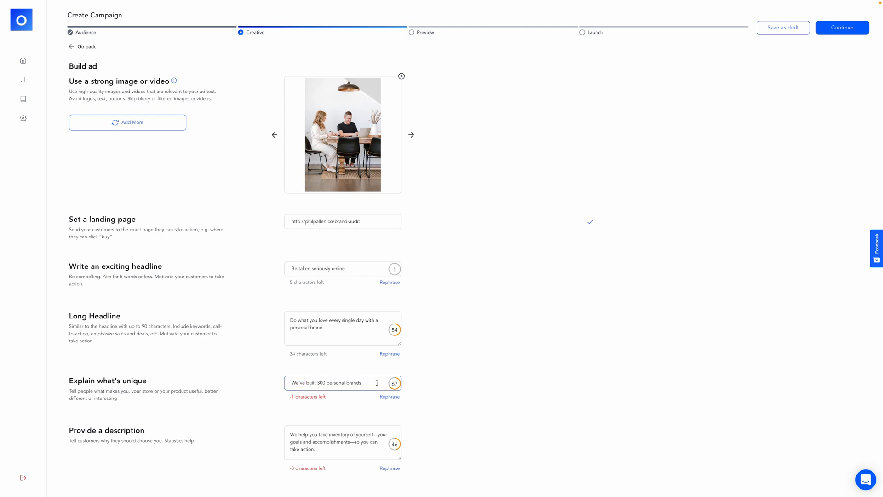
pyautogui.doubleClick(333, 383)
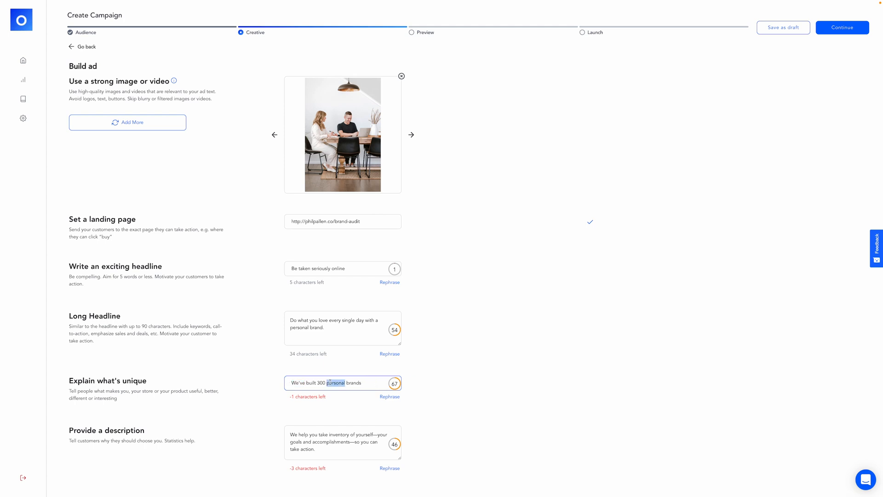
pyautogui.click(309, 383)
pyautogui.write('+')
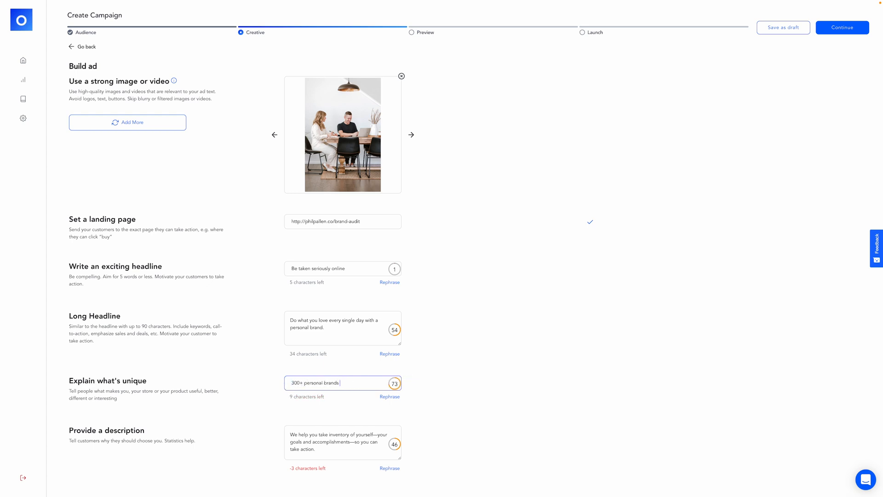
pyautogui.write('launched')
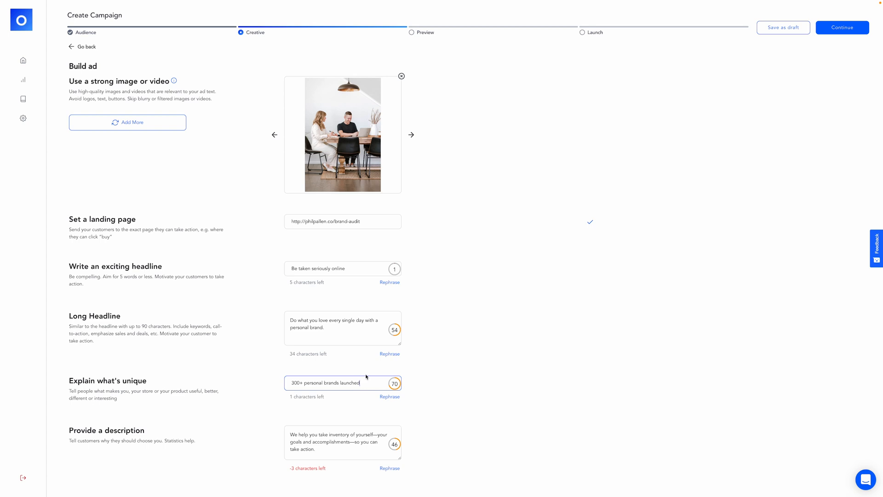
pyautogui.write('built')
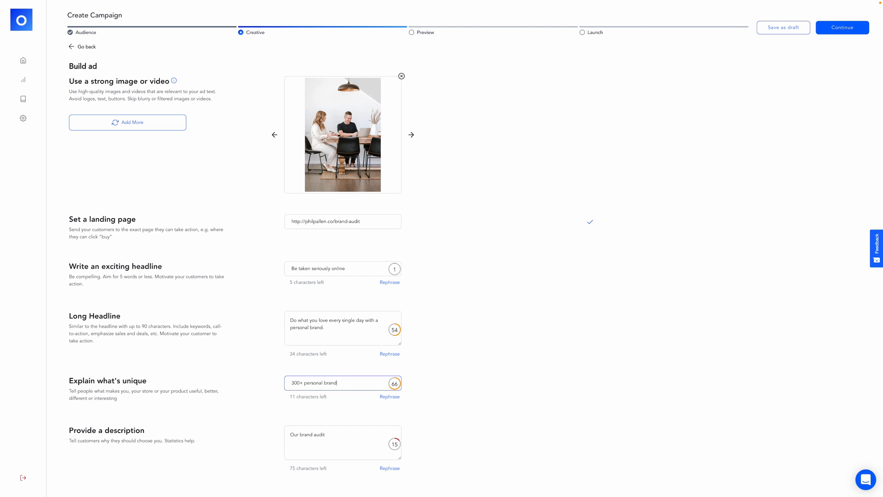
pyautogui.write('s')
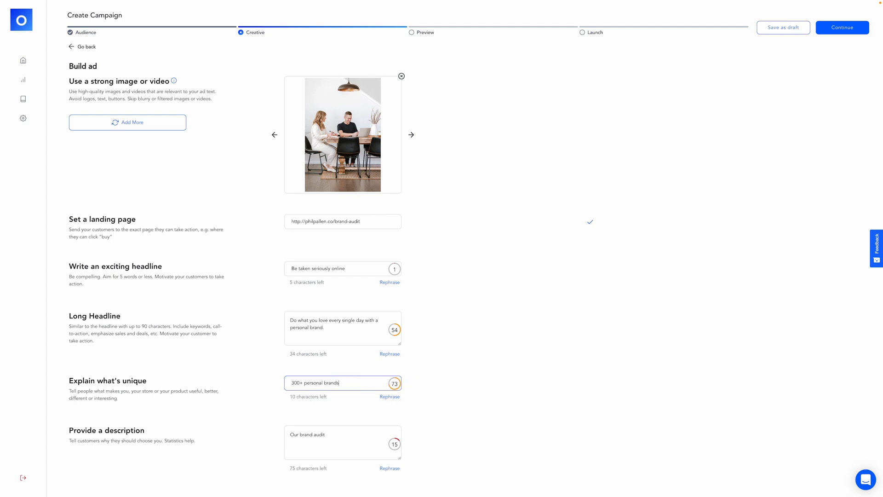
pyautogui.click(343, 444)
pyautogui.write(' gives you actionable steps to position your brand for business results.')
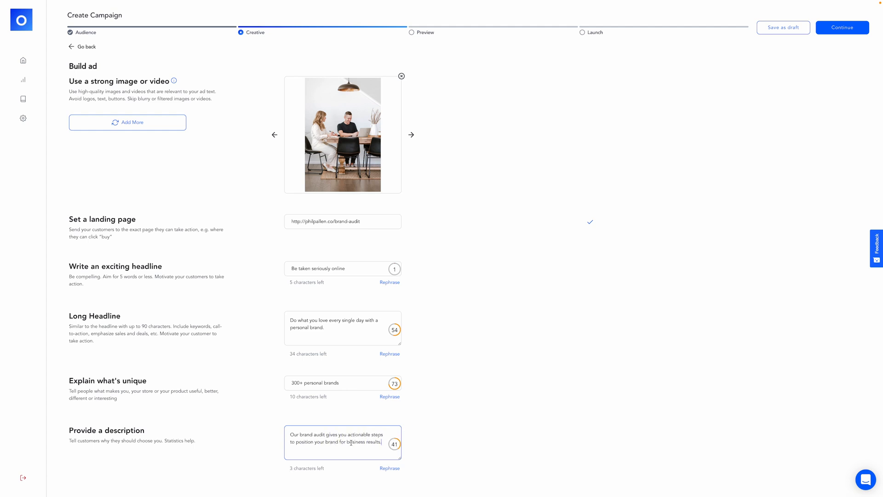
# - Browse headline rephrase suggestions, extend the unique line to '300+ personal brands launched' and continue to ad previews
pyautogui.click(389, 281)
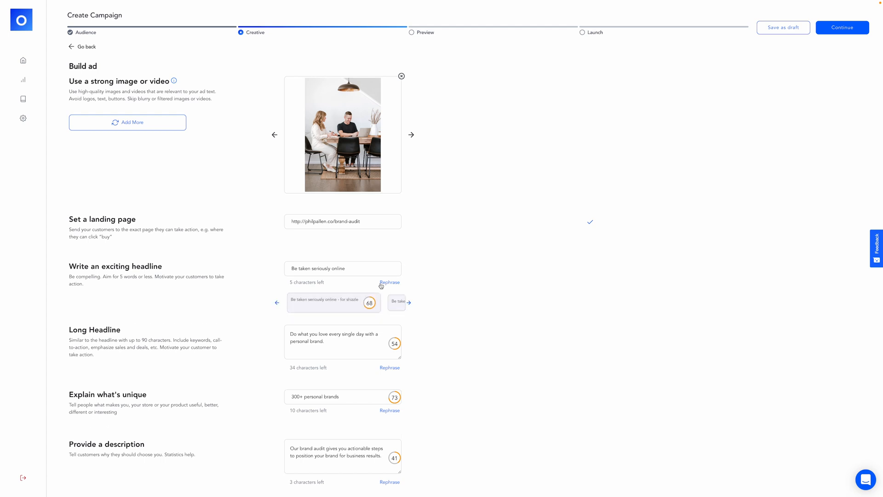
pyautogui.click(411, 303)
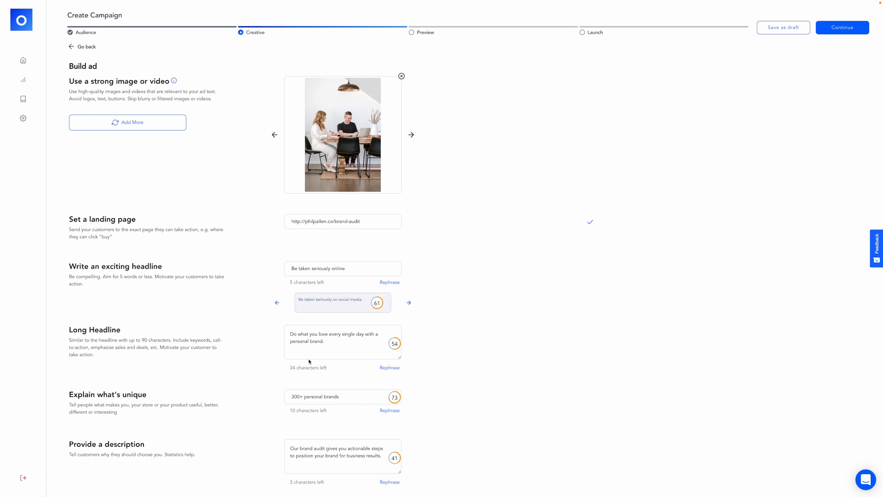
pyautogui.scroll(3)
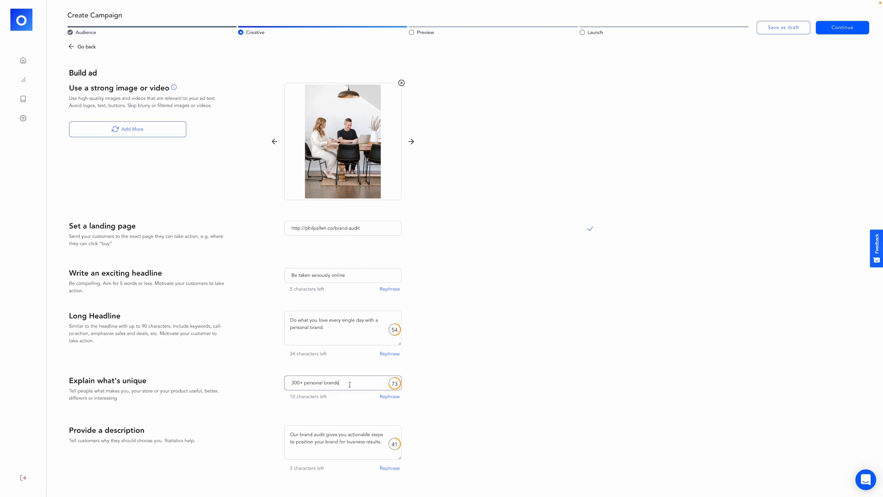
pyautogui.write('launched')
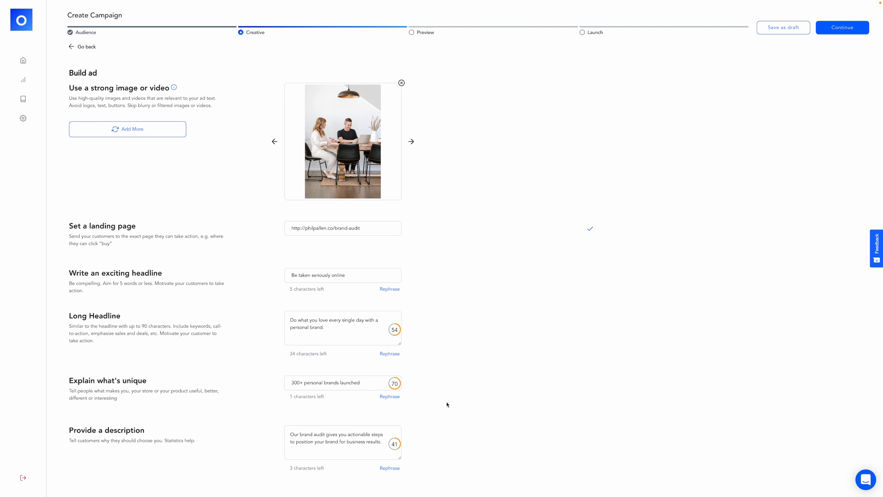
pyautogui.moveTo(475, 333)
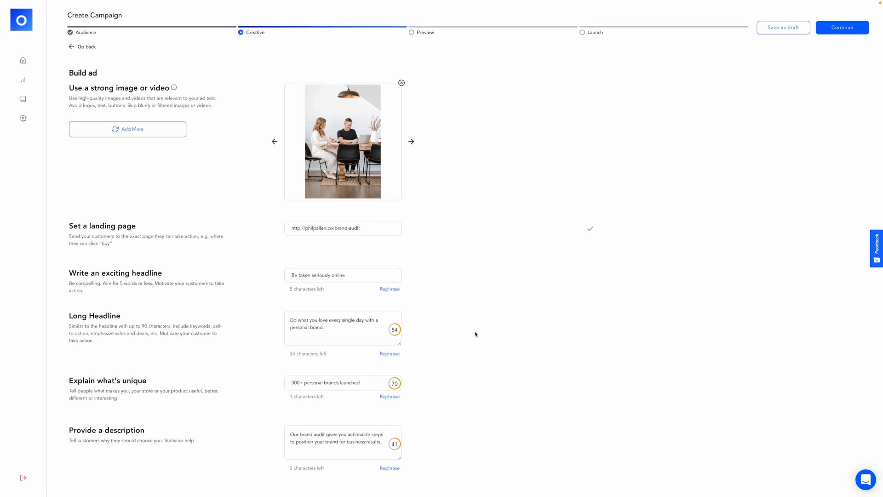
pyautogui.moveTo(494, 234)
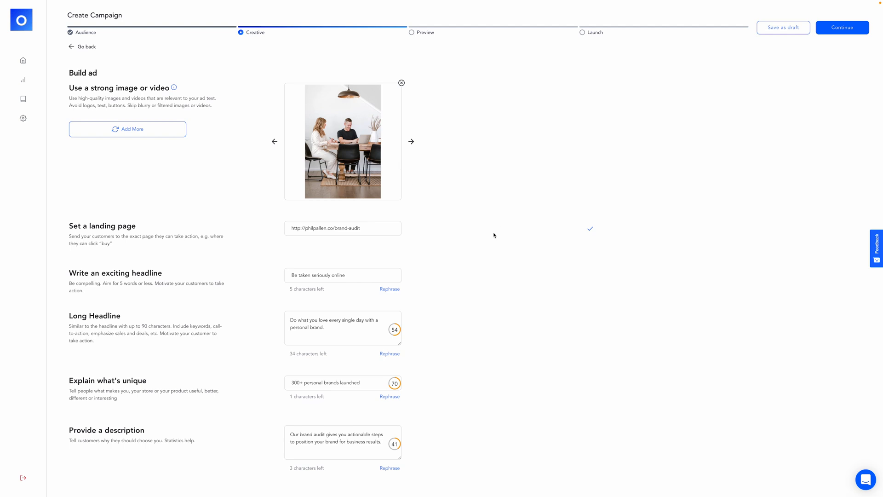
pyautogui.click(842, 27)
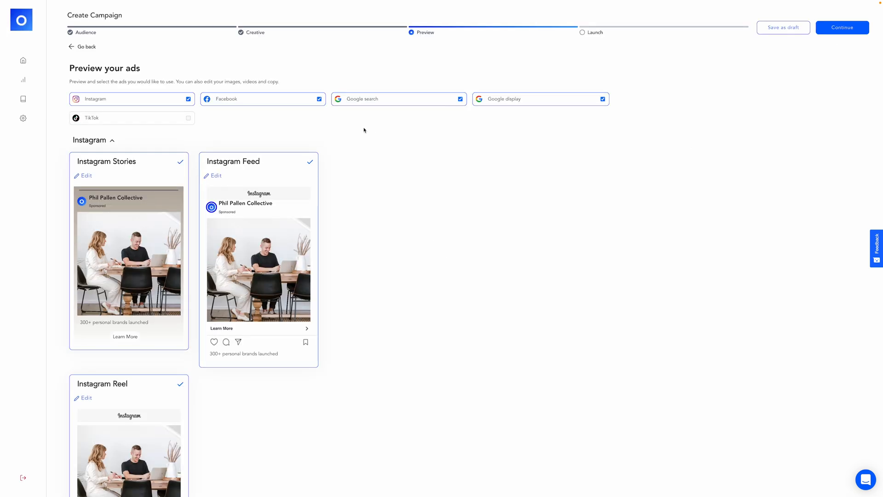